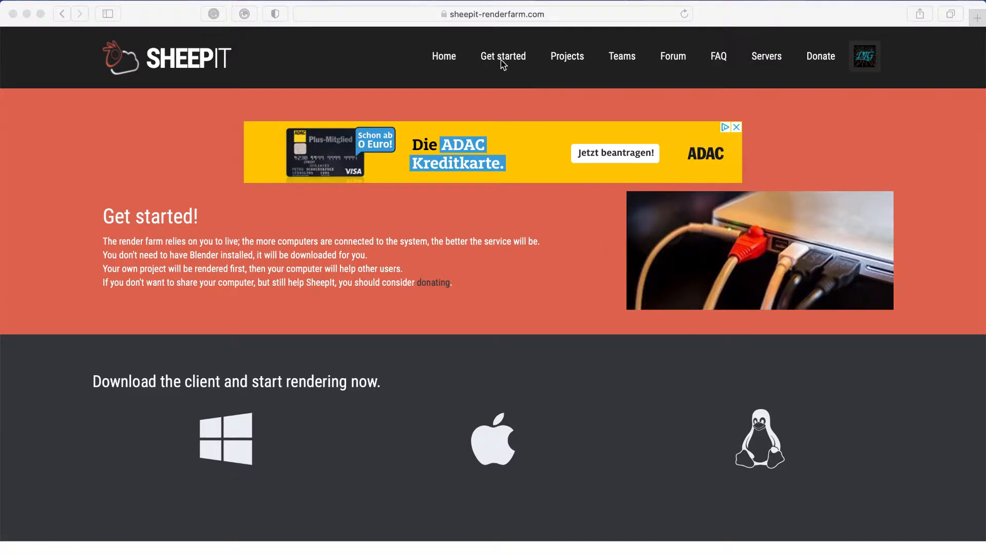
Scroll down the Get started page to the Add your project upload form and estimator.
scroll(down, 3)
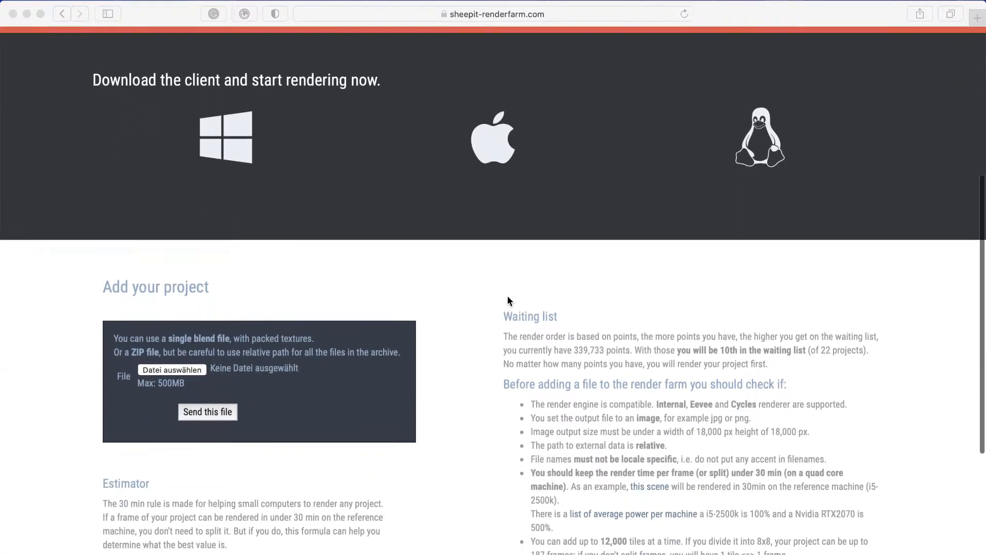
scroll(down, 3)
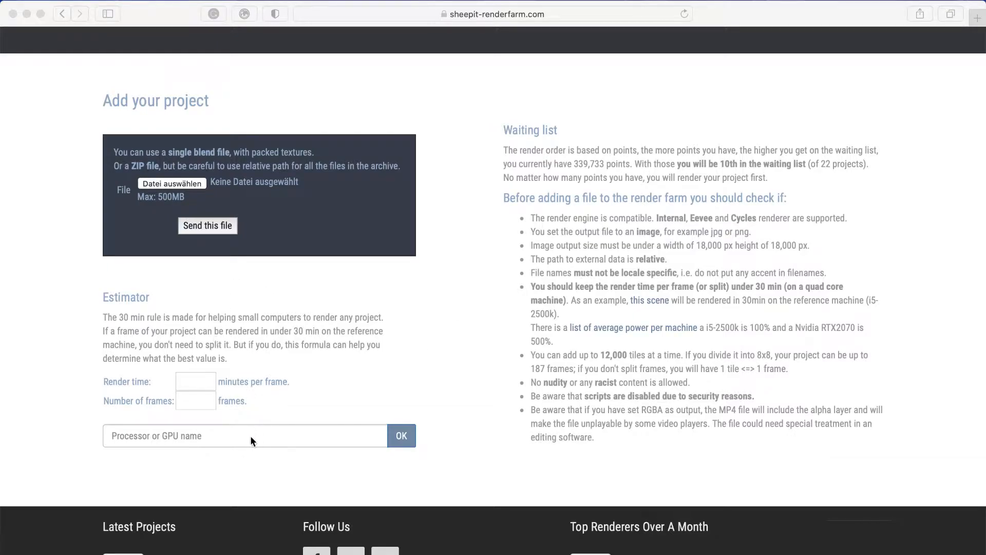
mouse_move(238, 395)
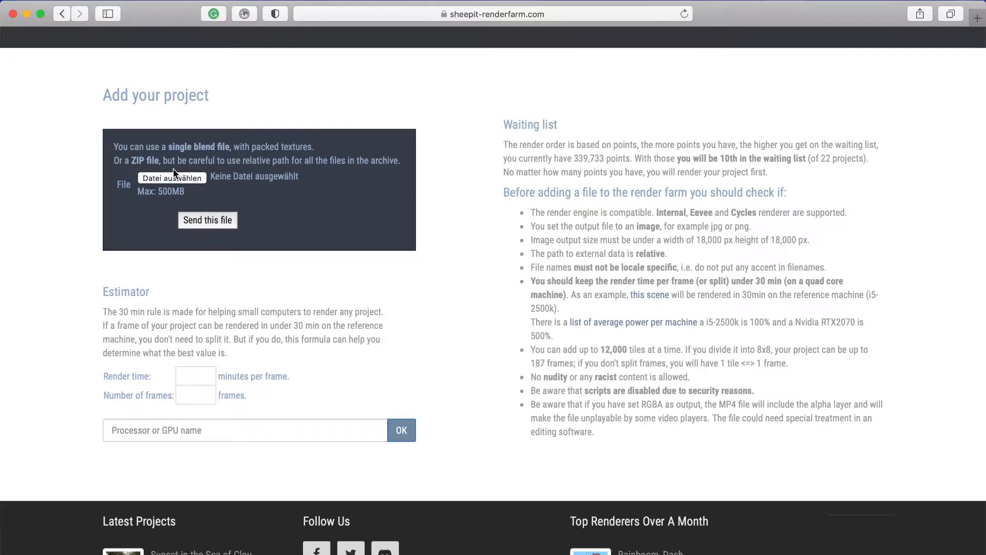
Browse for the blend file to upload via 'Datei auswählen'.
click(172, 177)
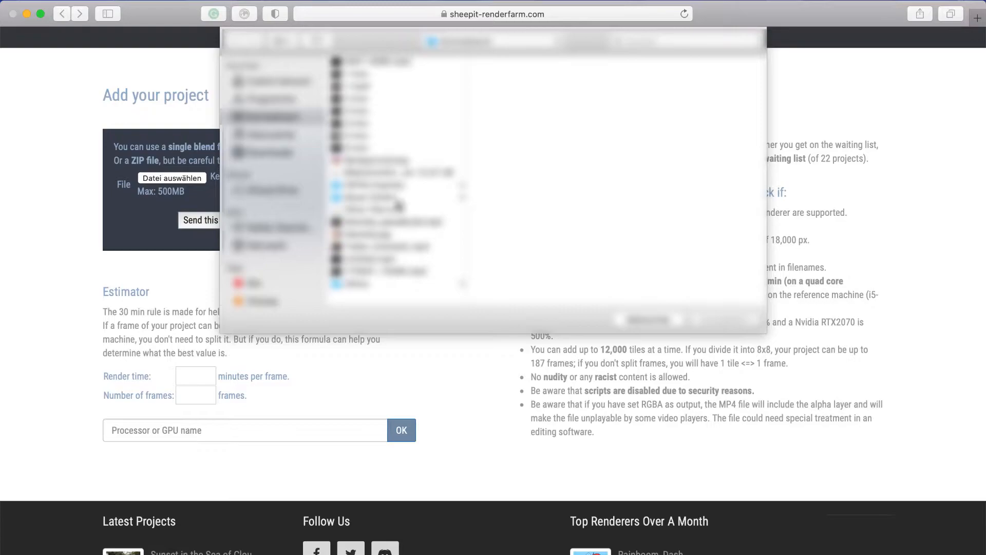
mouse_move(391, 123)
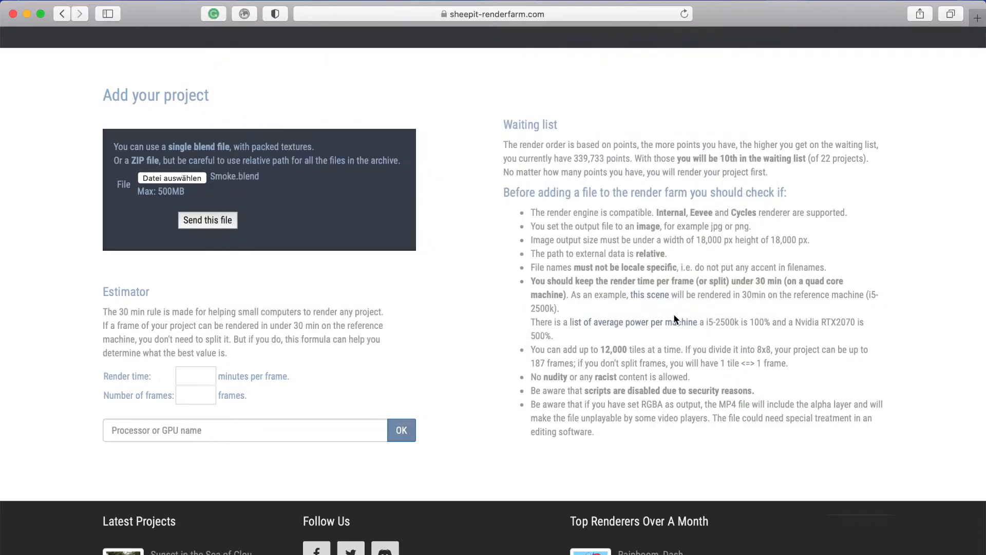
mouse_move(300, 225)
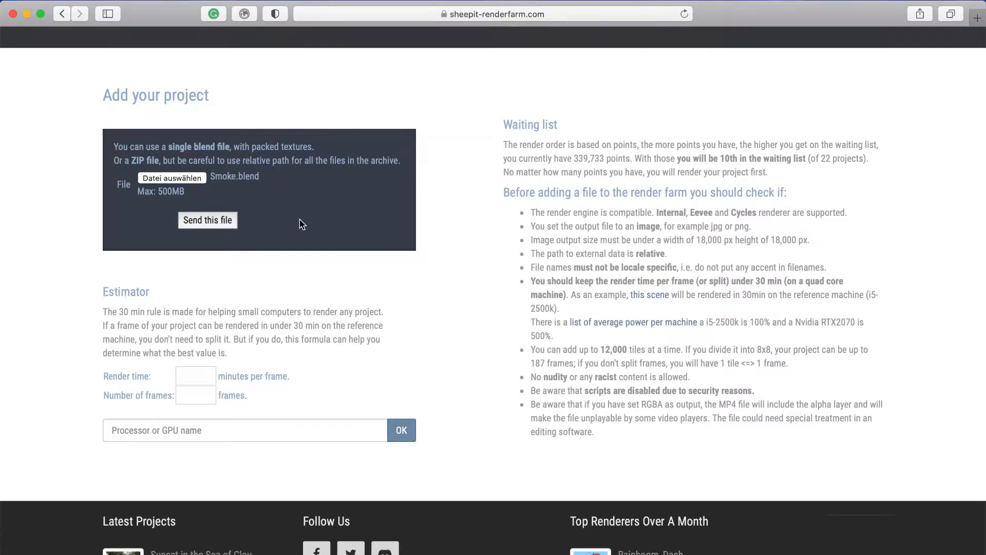
mouse_move(244, 241)
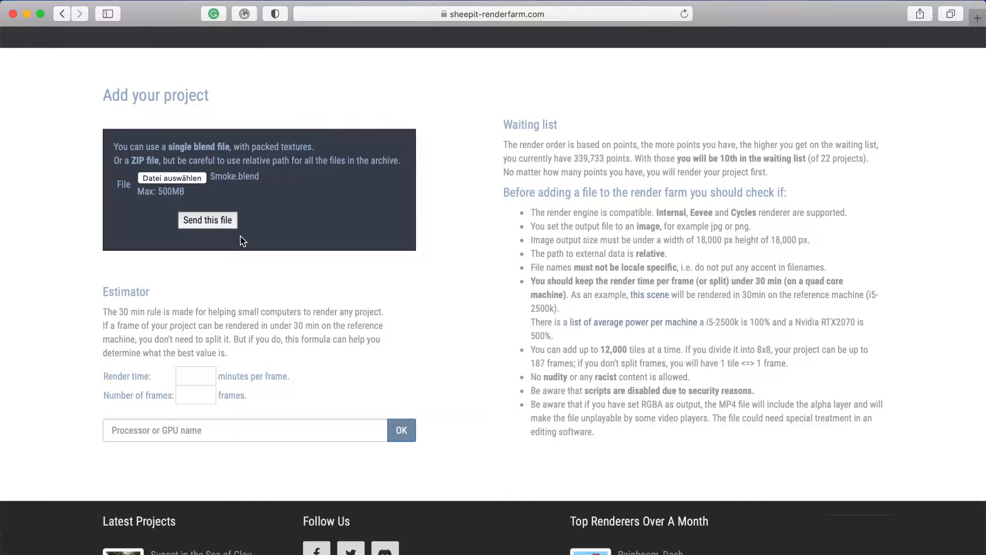
mouse_move(624, 525)
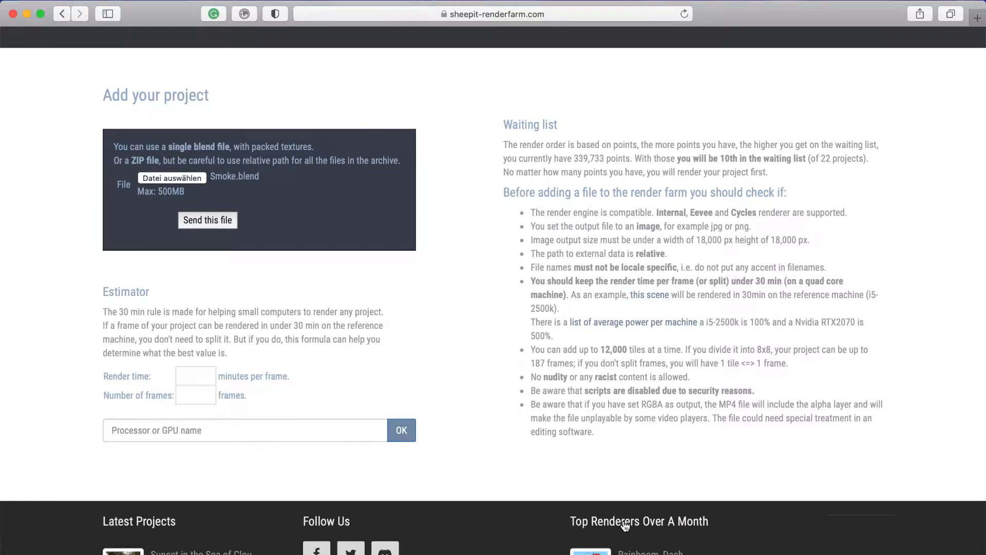
mouse_move(662, 446)
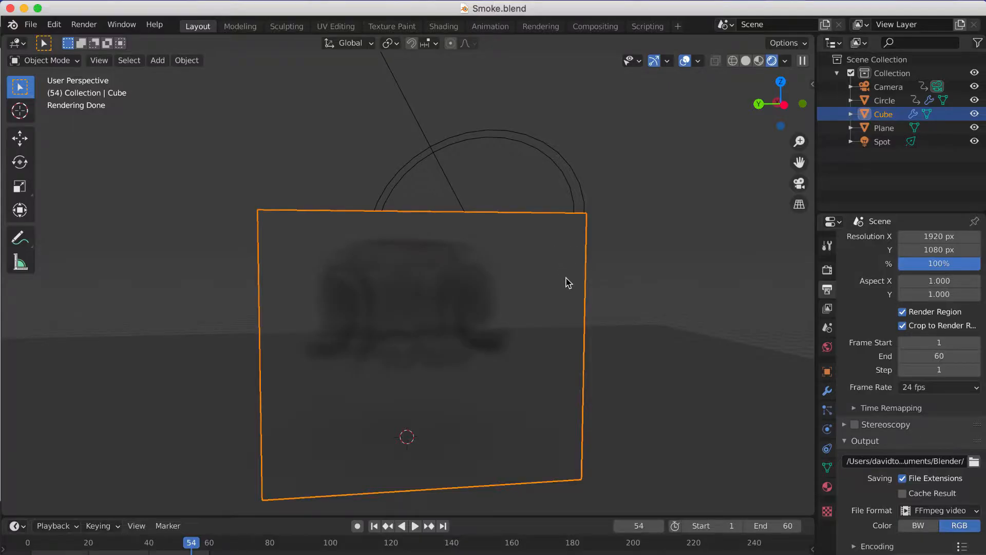
mouse_move(484, 335)
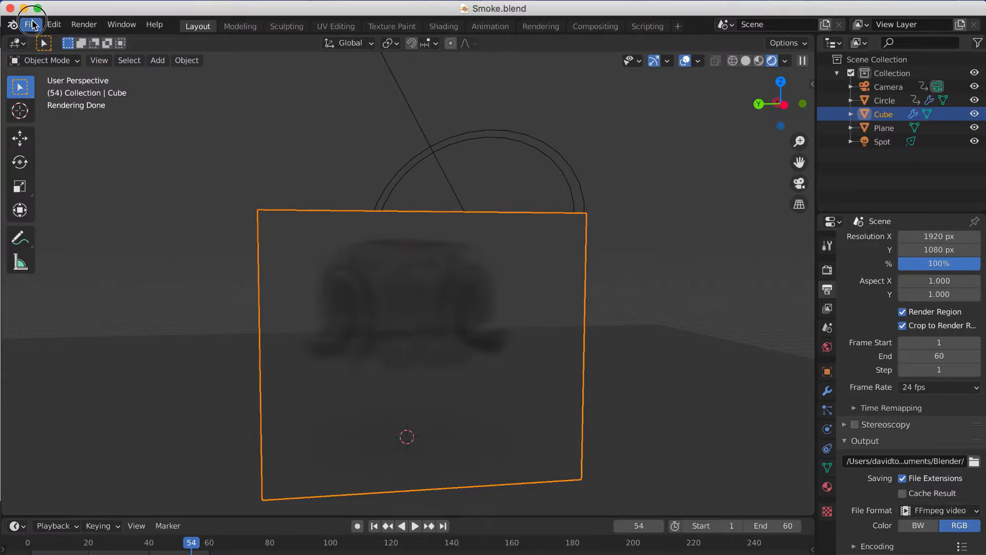
Pack all external files into Smoke.blend and send it to the render farm.
click(31, 25)
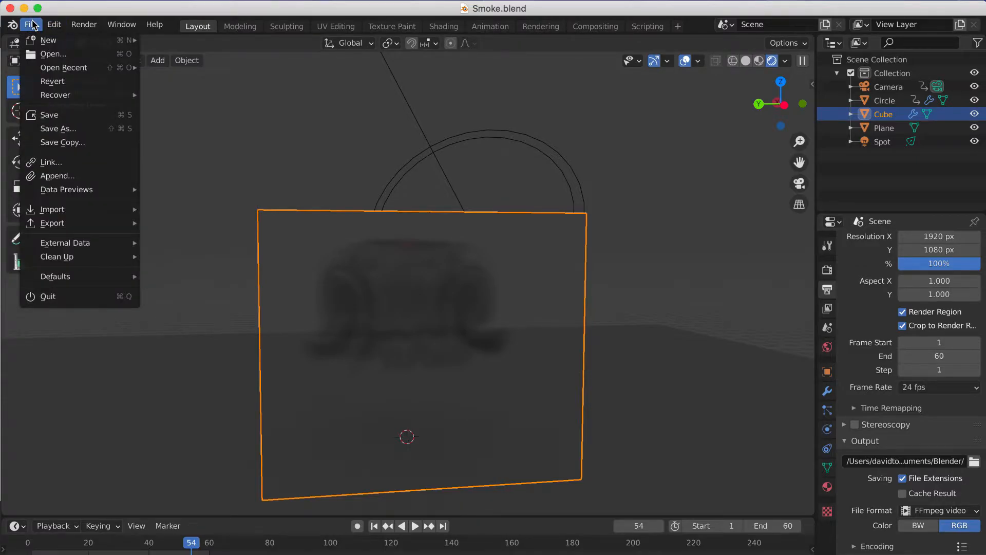
mouse_move(64, 242)
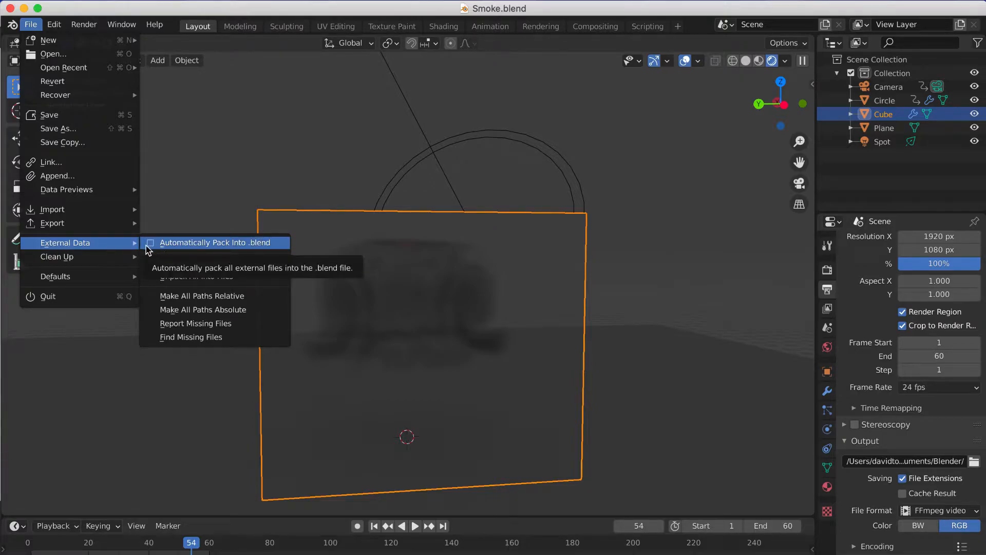
mouse_move(132, 242)
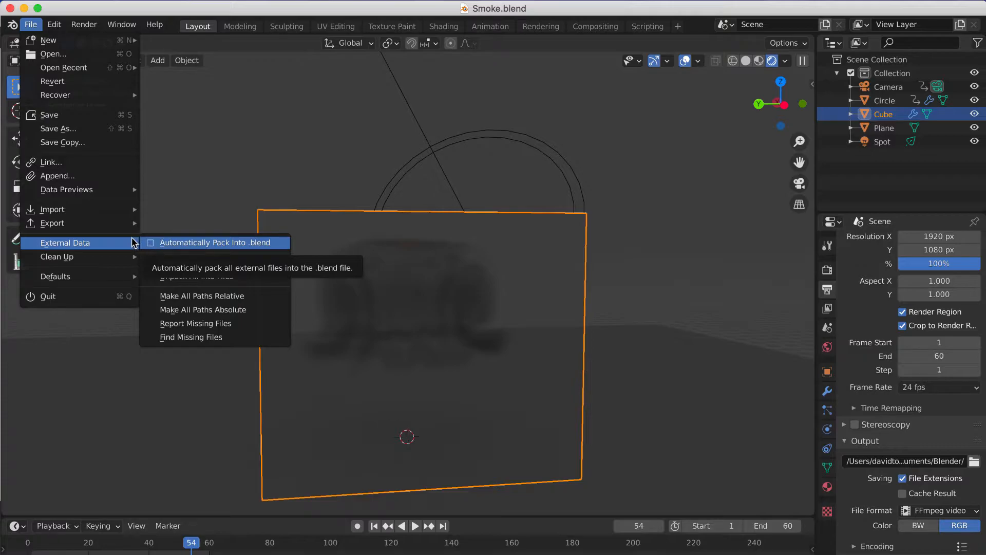
mouse_move(159, 248)
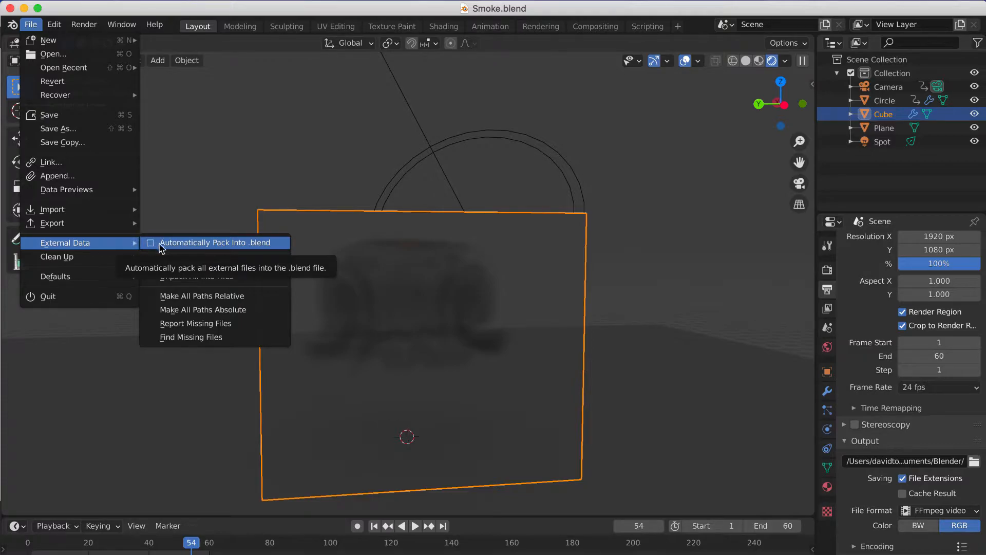
mouse_move(174, 207)
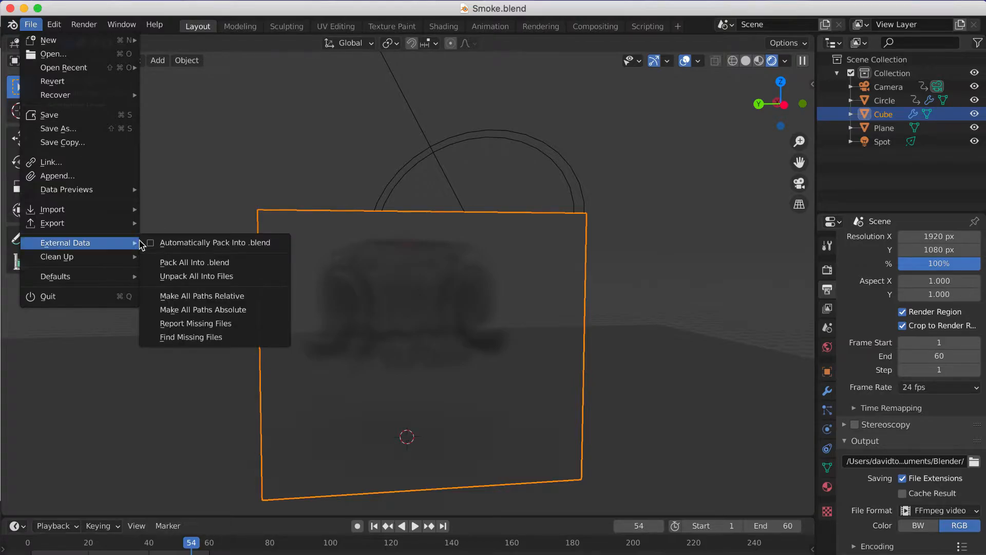
mouse_move(179, 266)
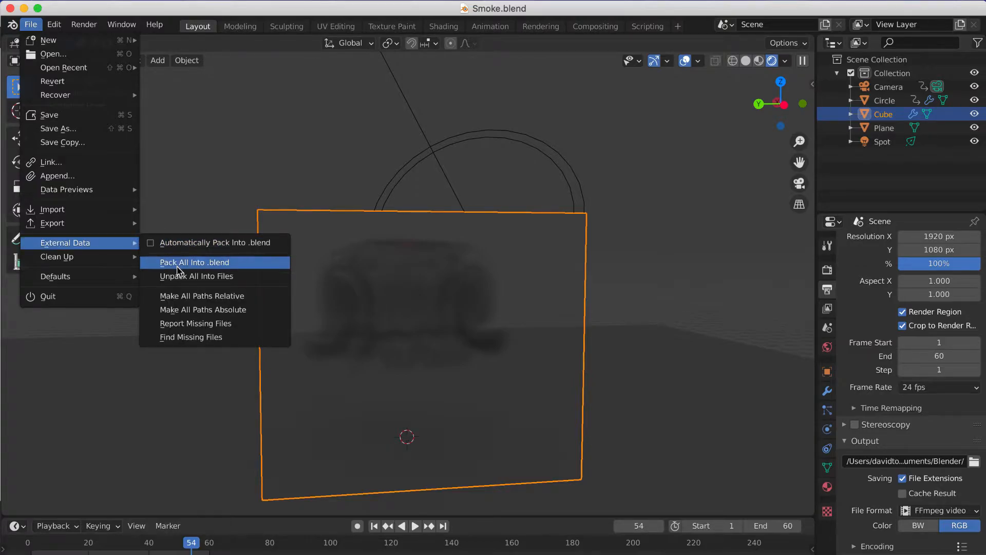
mouse_move(194, 262)
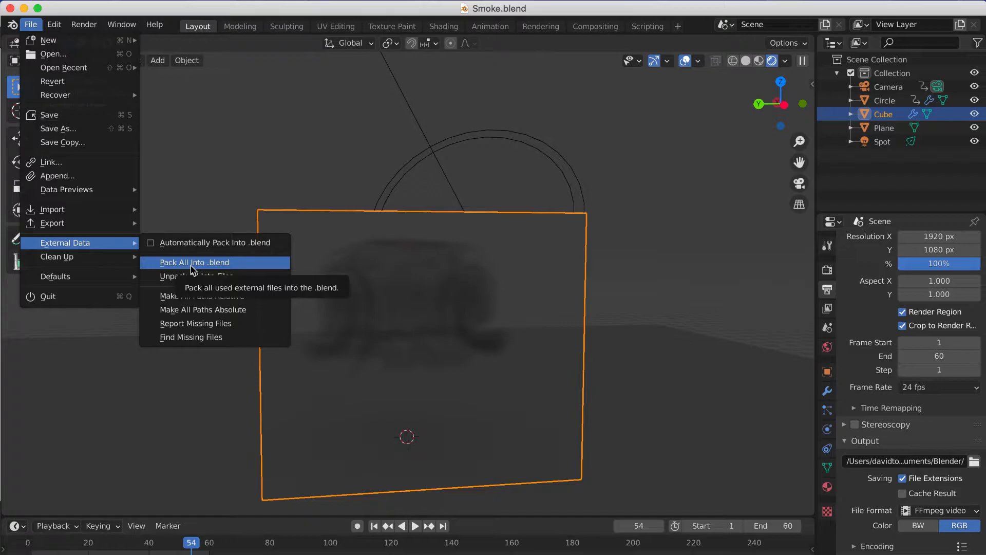
click(194, 262)
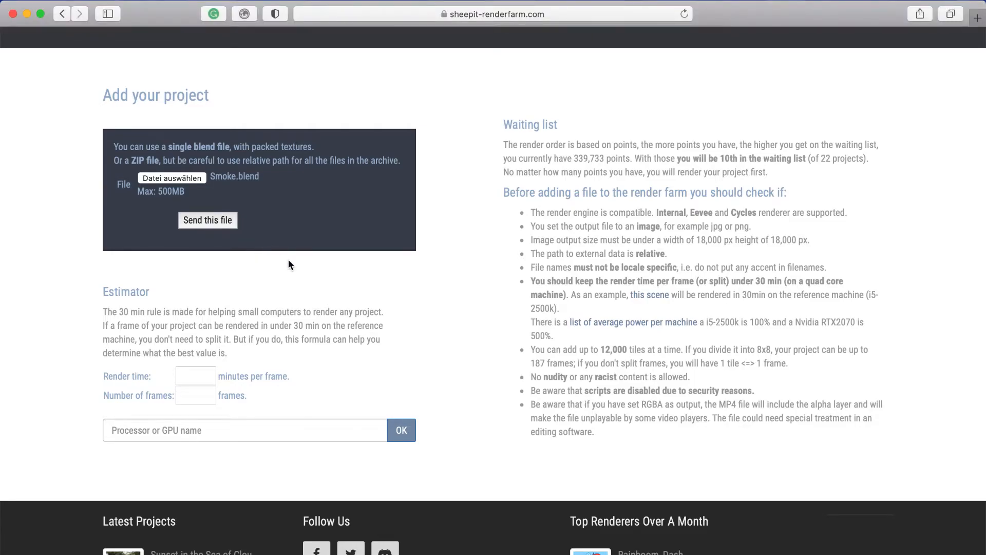
click(207, 220)
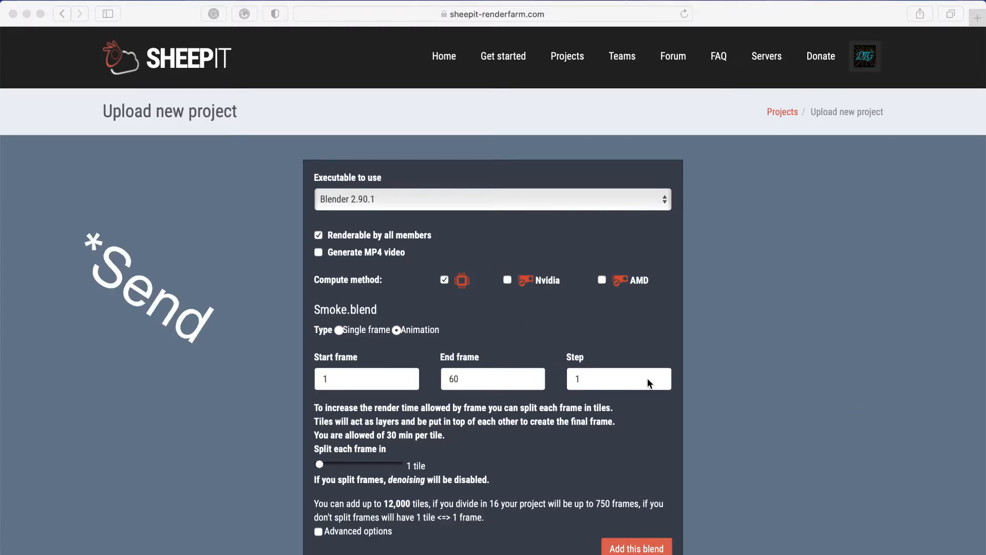
mouse_move(510, 306)
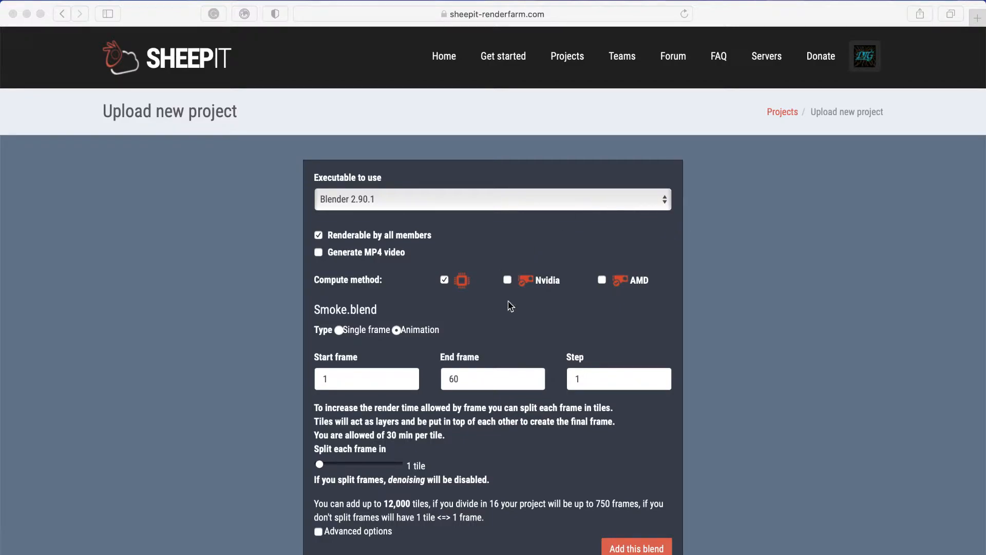
mouse_move(492, 213)
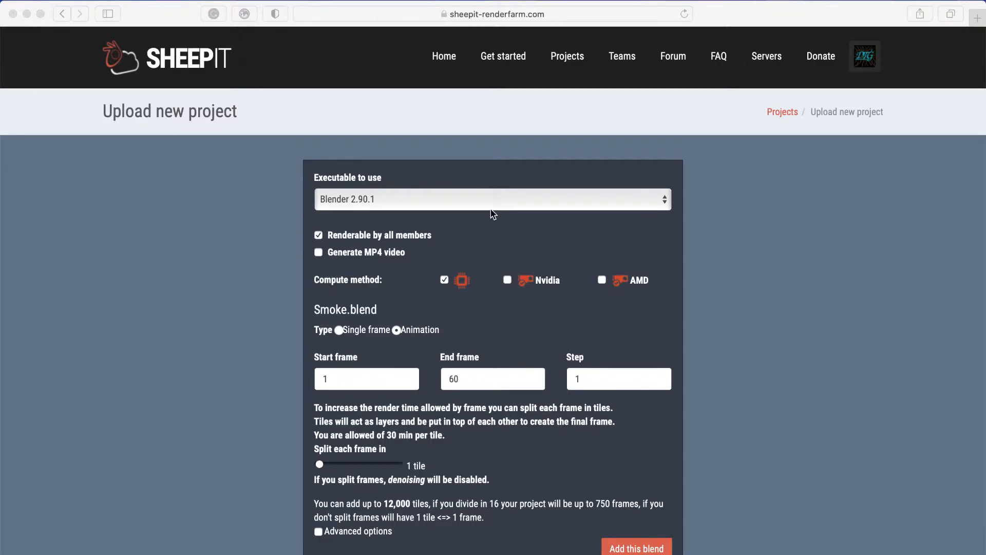
mouse_move(392, 261)
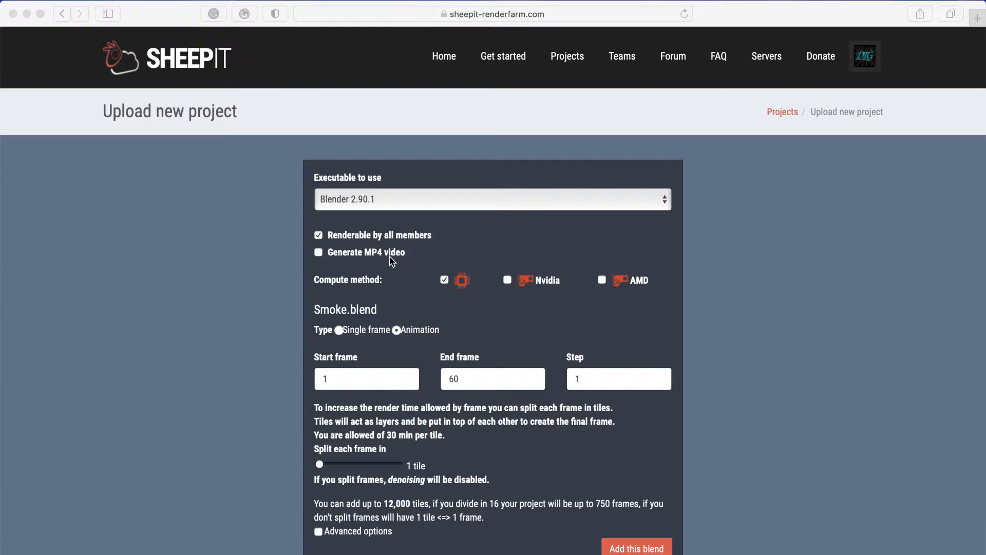
mouse_move(740, 281)
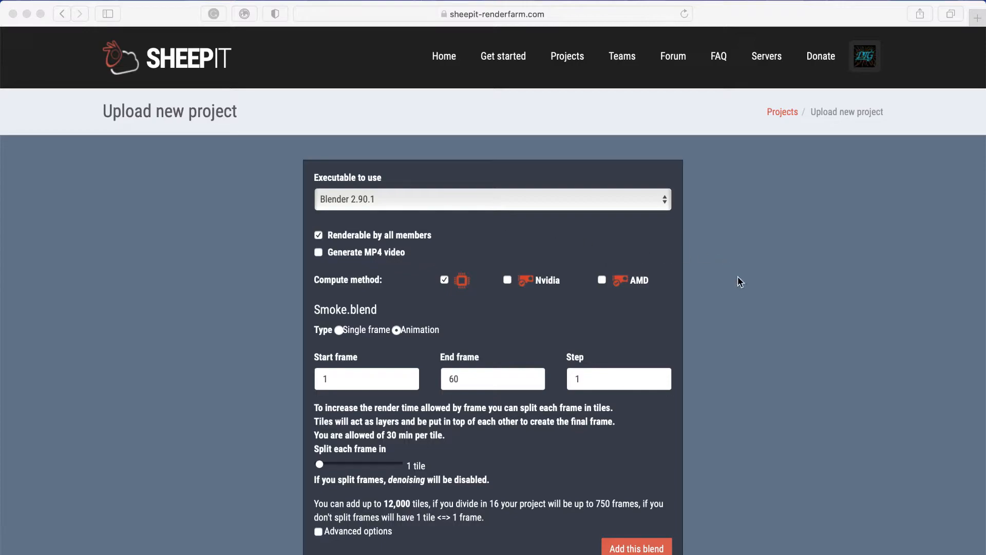
mouse_move(377, 260)
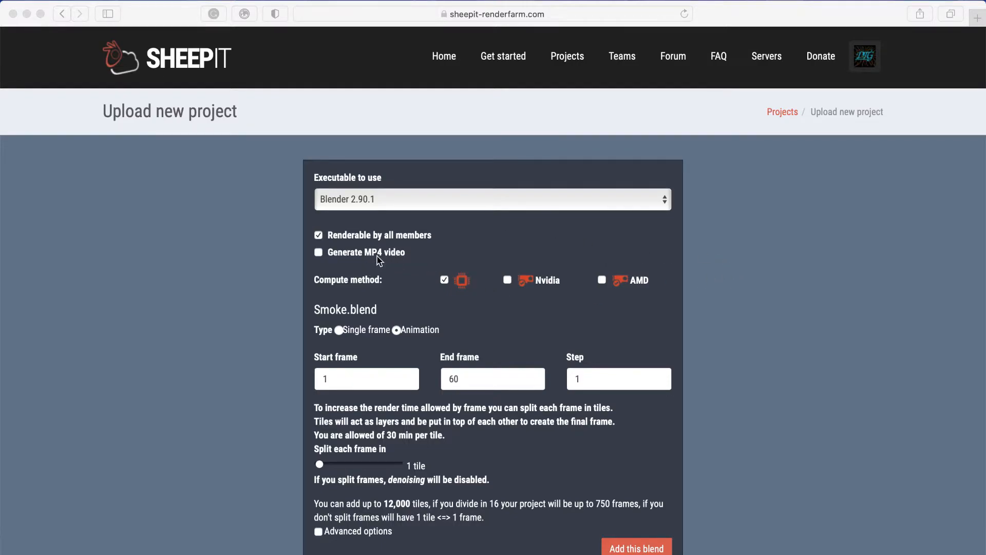
mouse_move(598, 246)
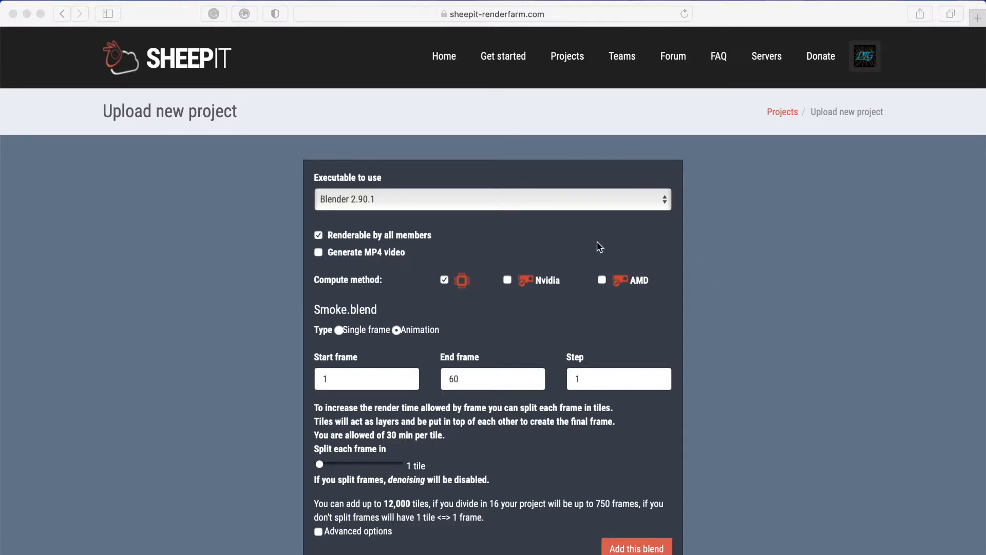
mouse_move(722, 290)
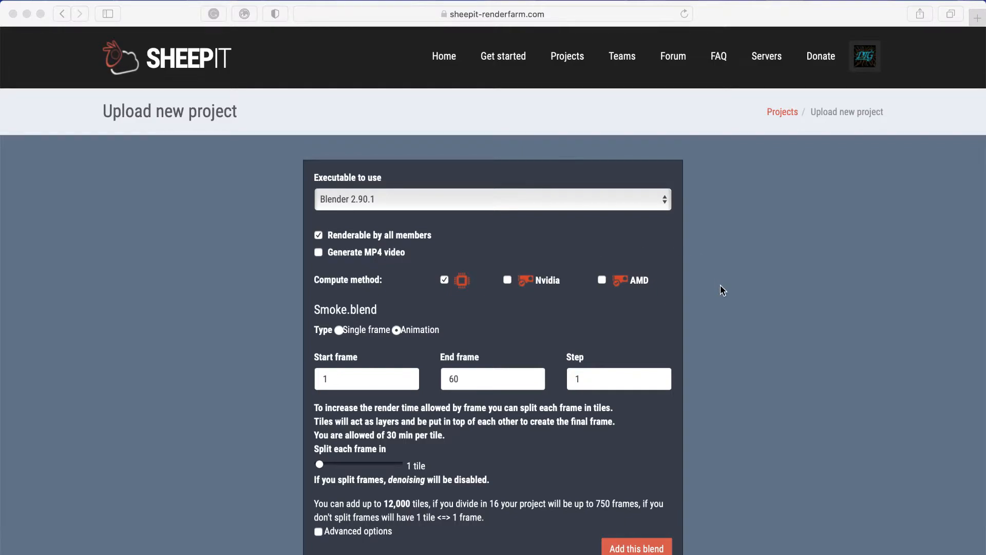
mouse_move(358, 254)
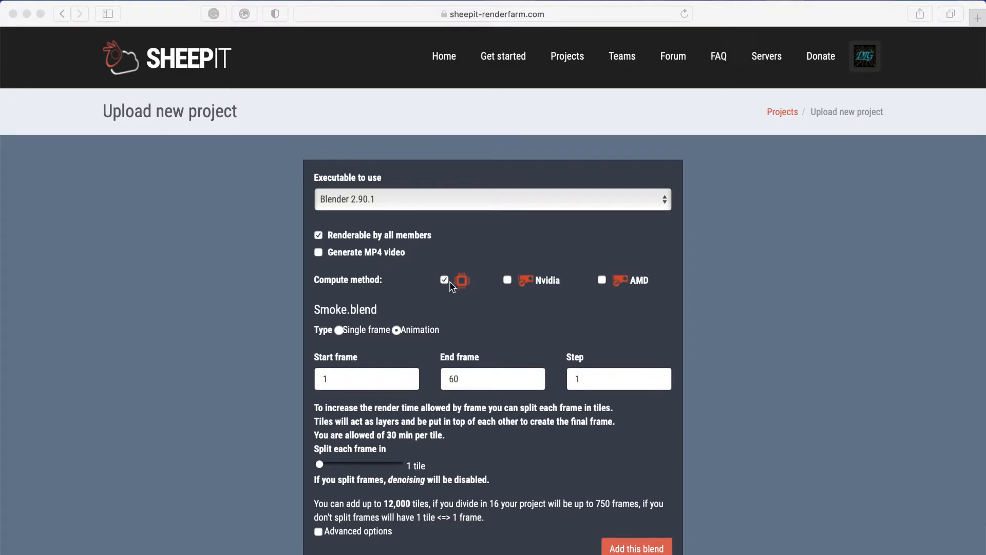
mouse_move(573, 284)
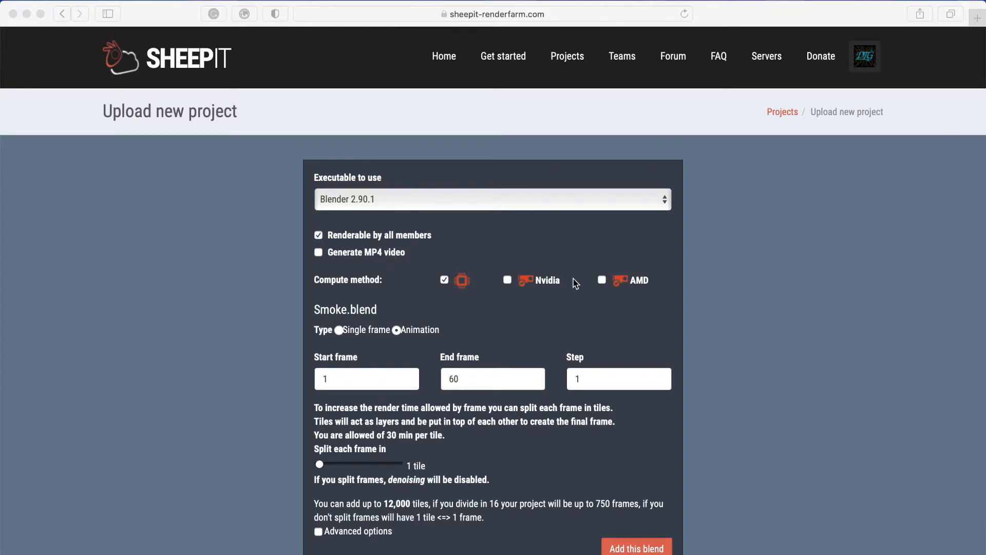
click(506, 279)
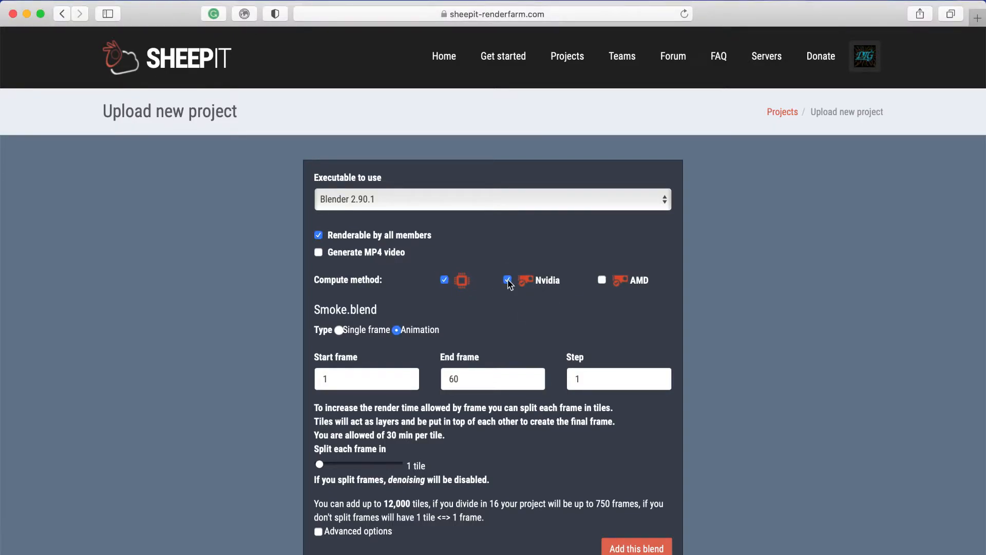
click(601, 280)
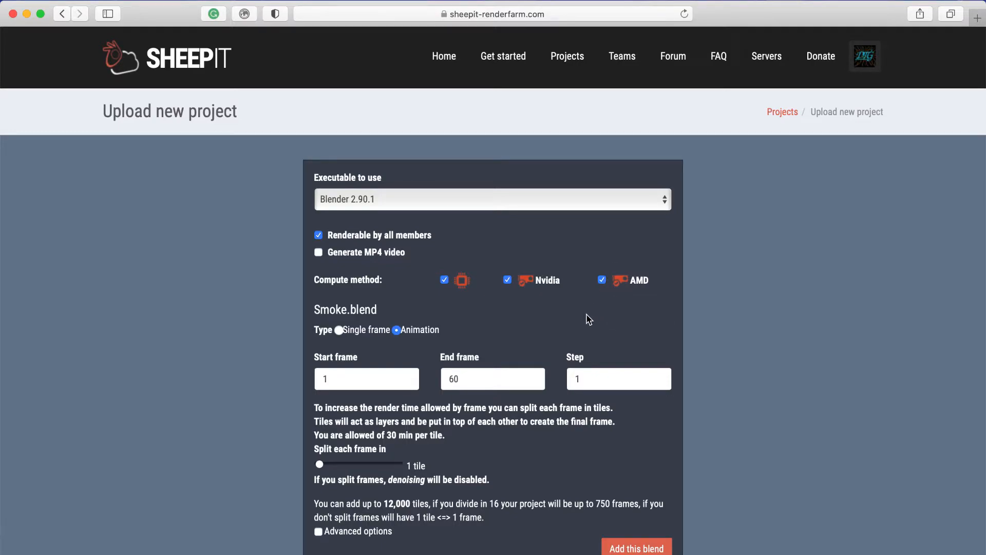
mouse_move(542, 317)
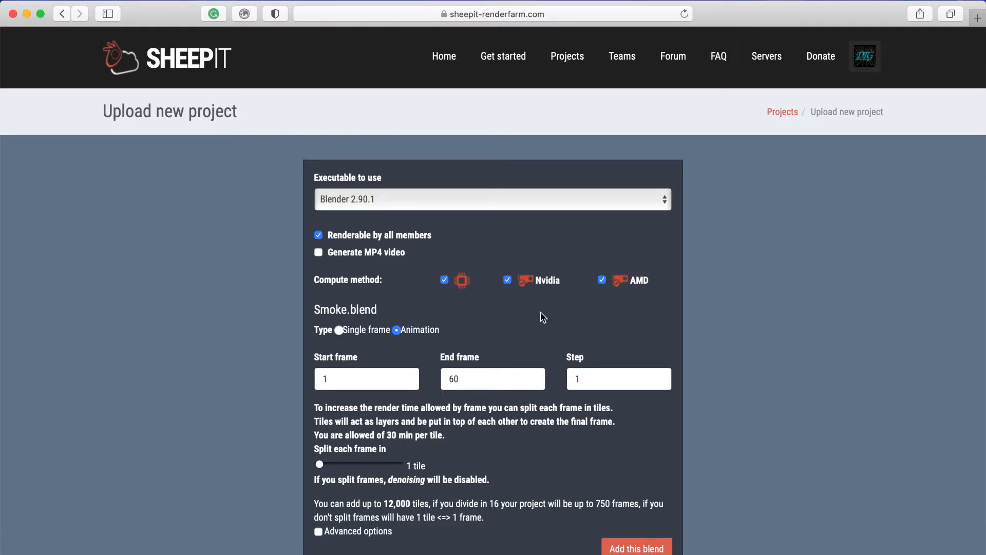
mouse_move(513, 316)
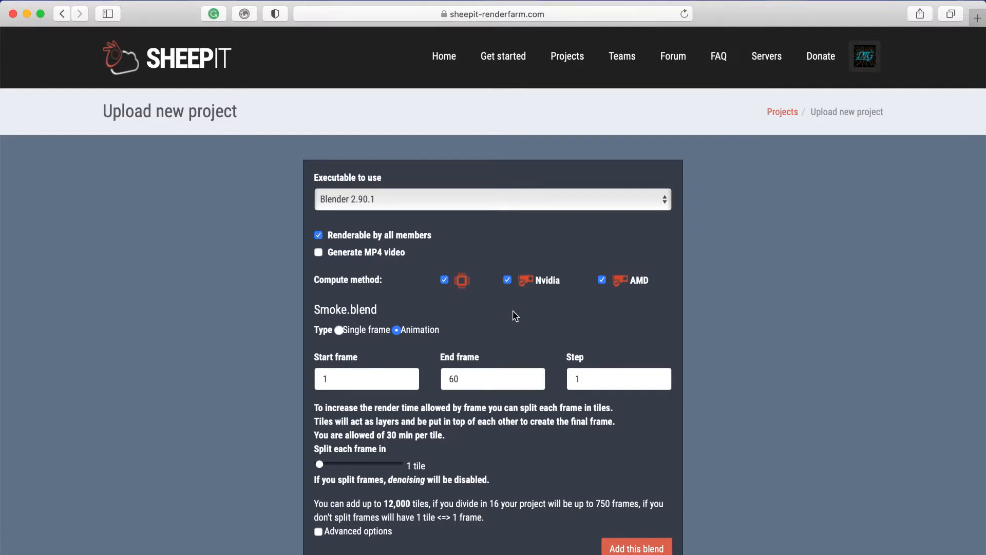
mouse_move(622, 297)
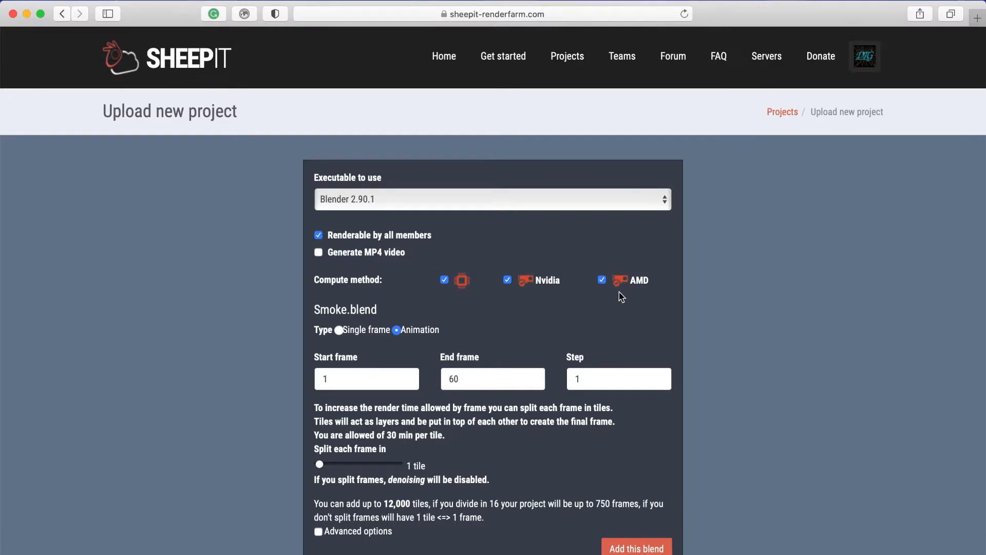
mouse_move(496, 350)
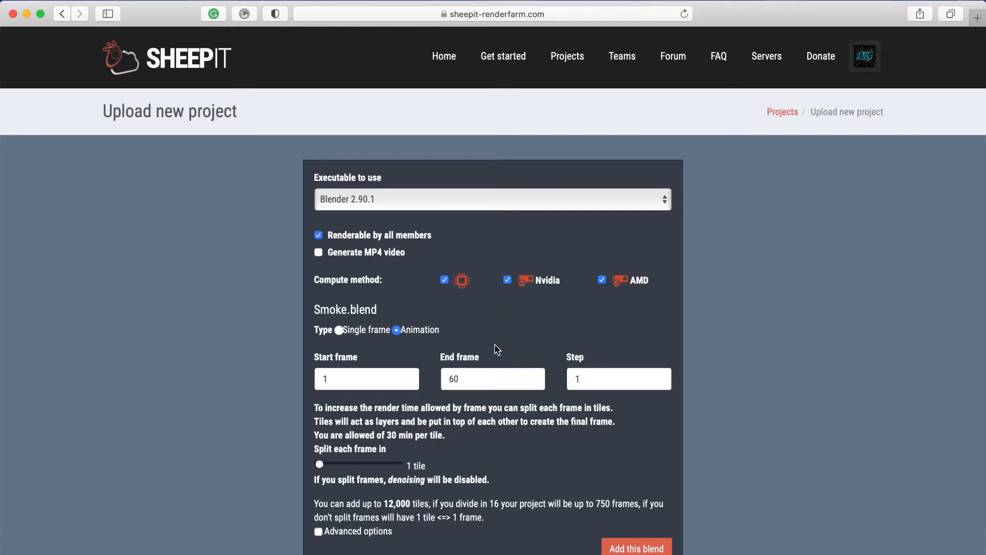
scroll(up, 3)
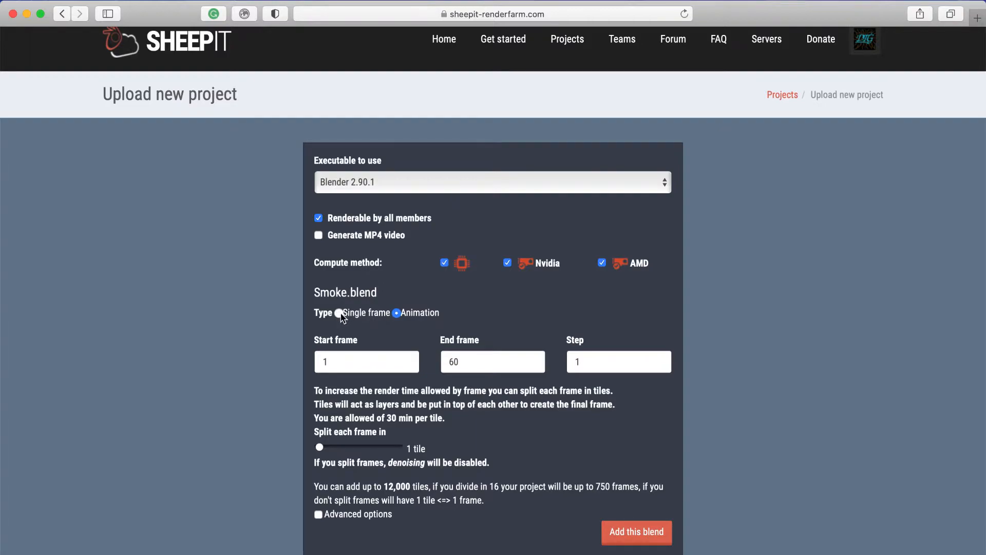
click(340, 312)
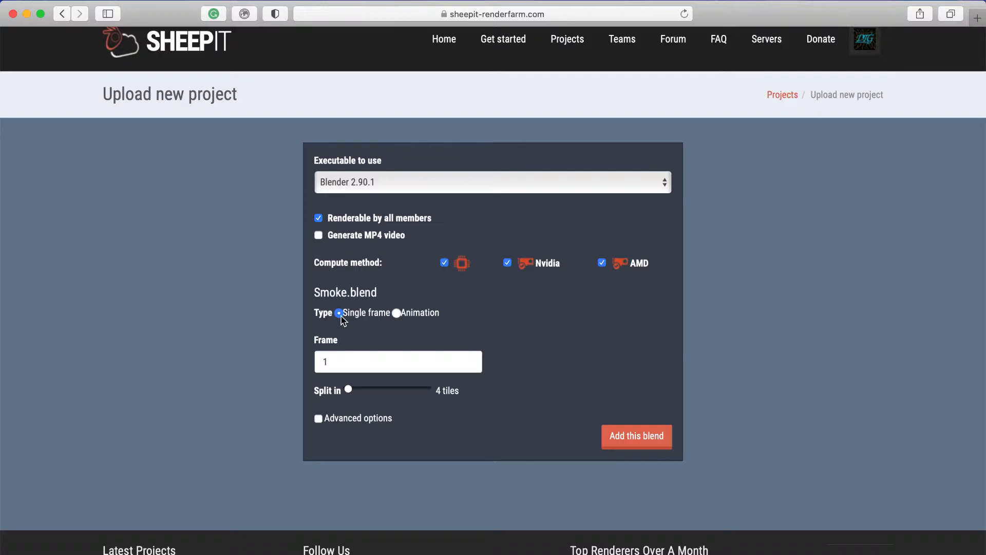
mouse_move(383, 310)
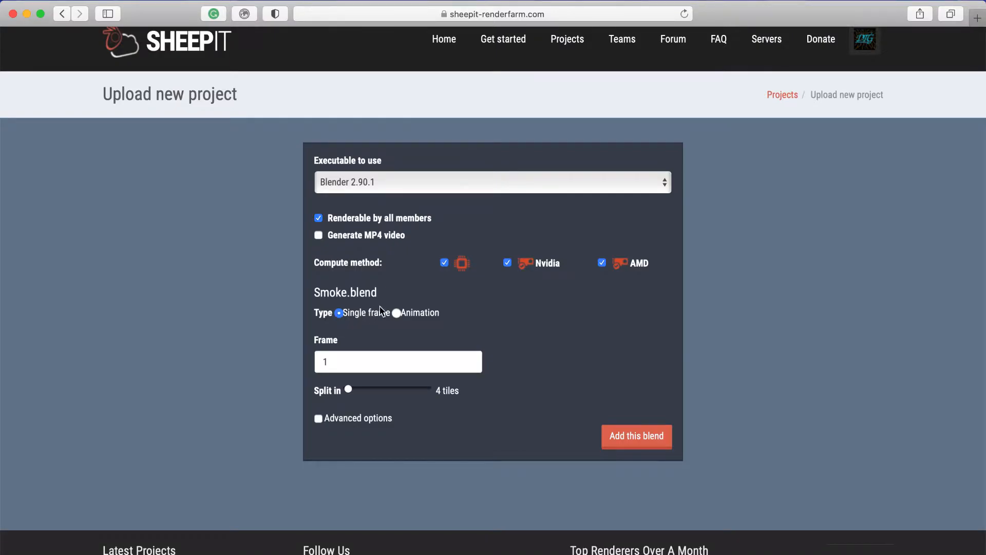
click(397, 312)
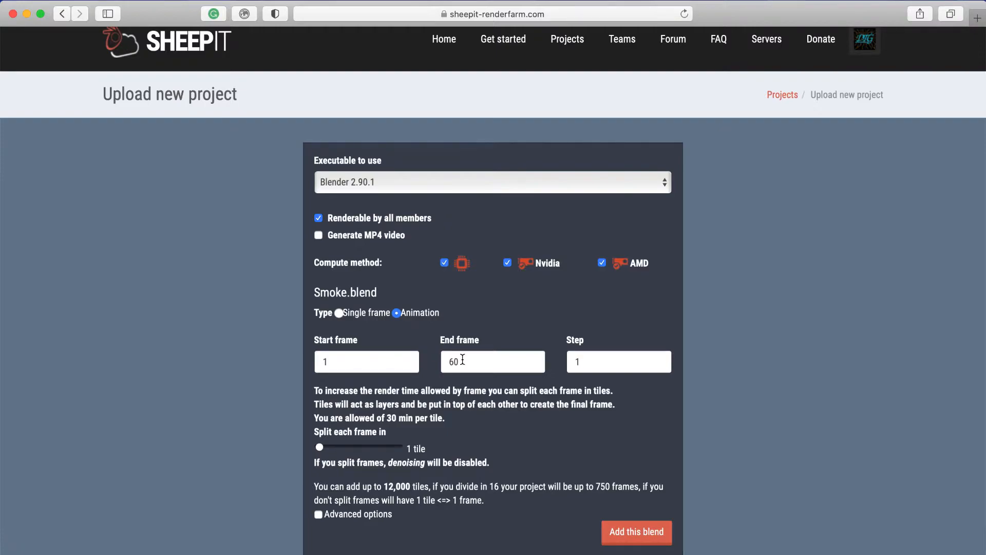
mouse_move(499, 448)
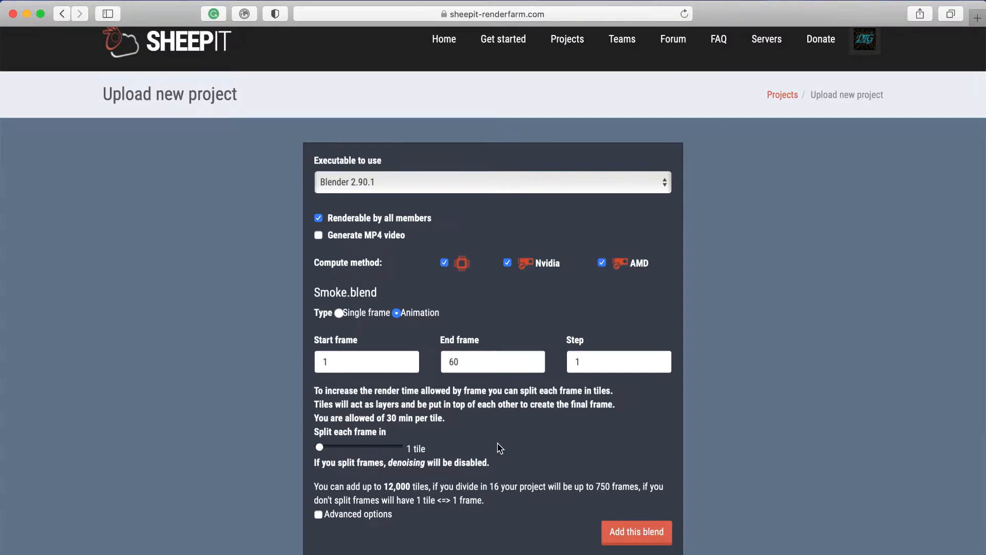
scroll(down, 3)
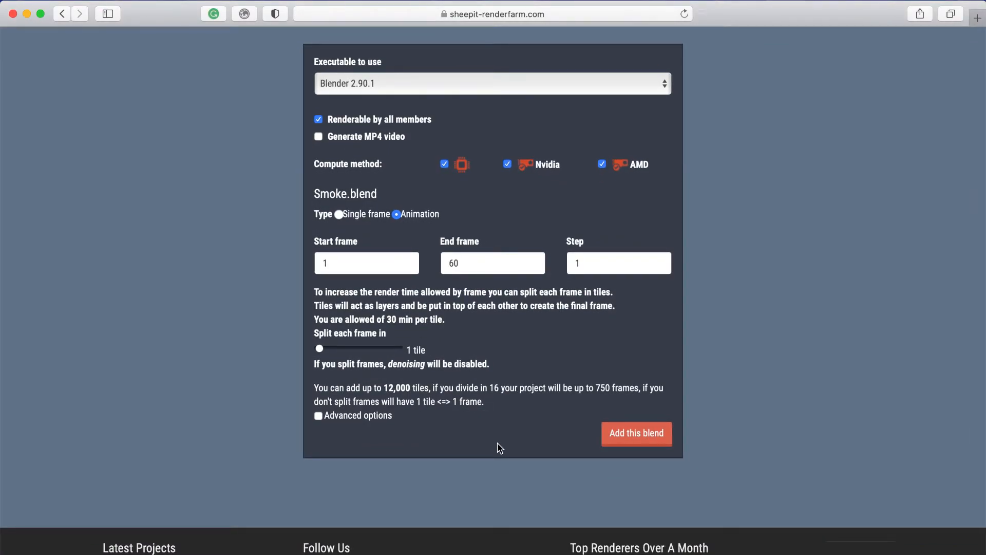
mouse_move(271, 364)
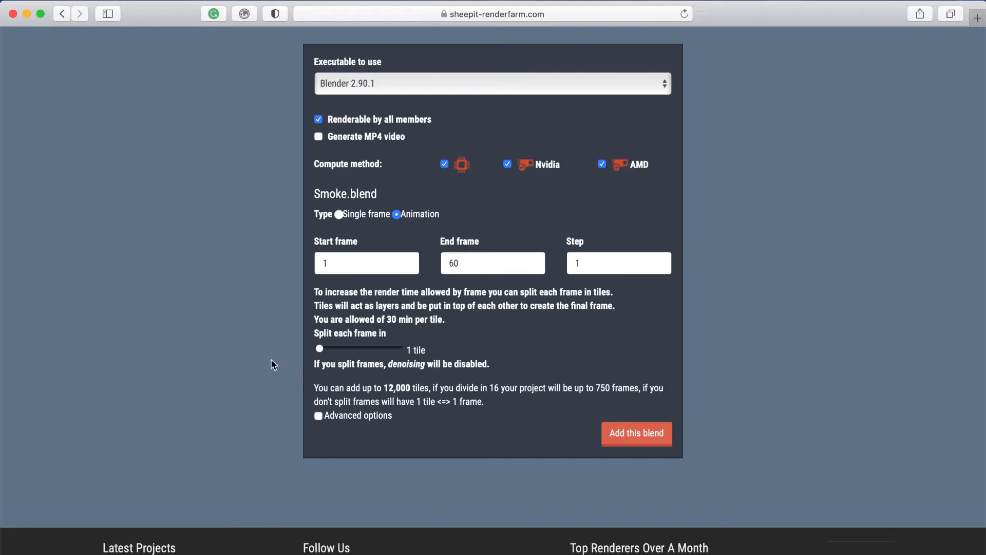
mouse_move(368, 346)
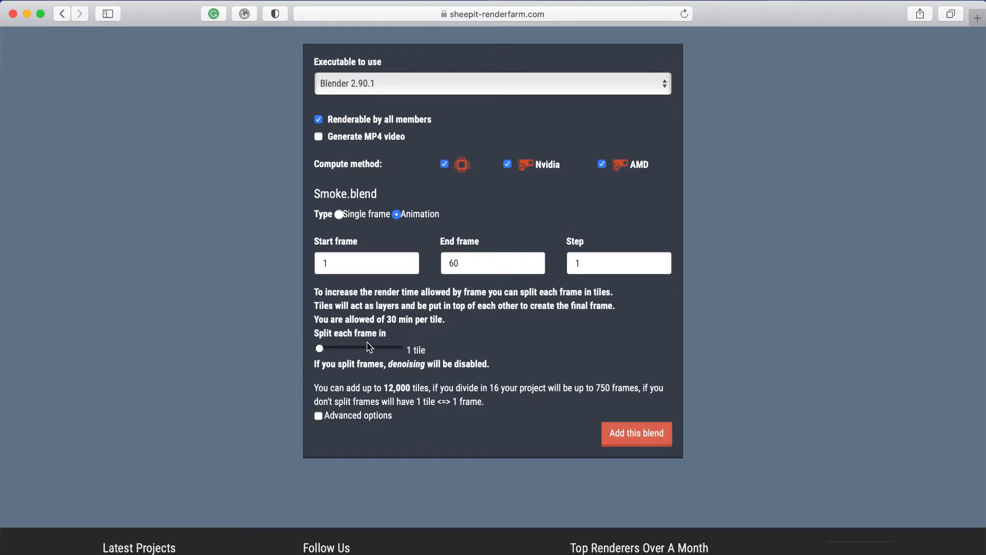
scroll(down, 3)
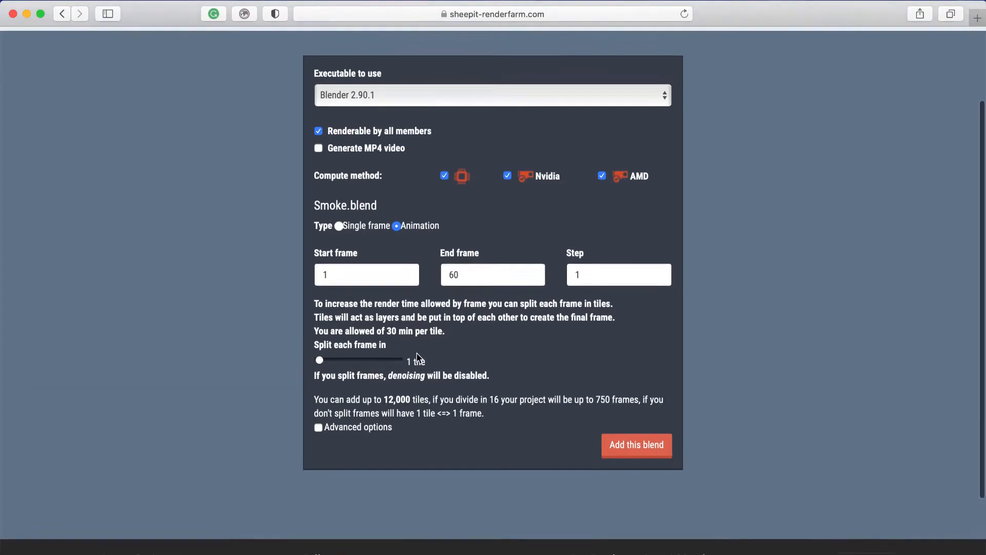
scroll(up, 3)
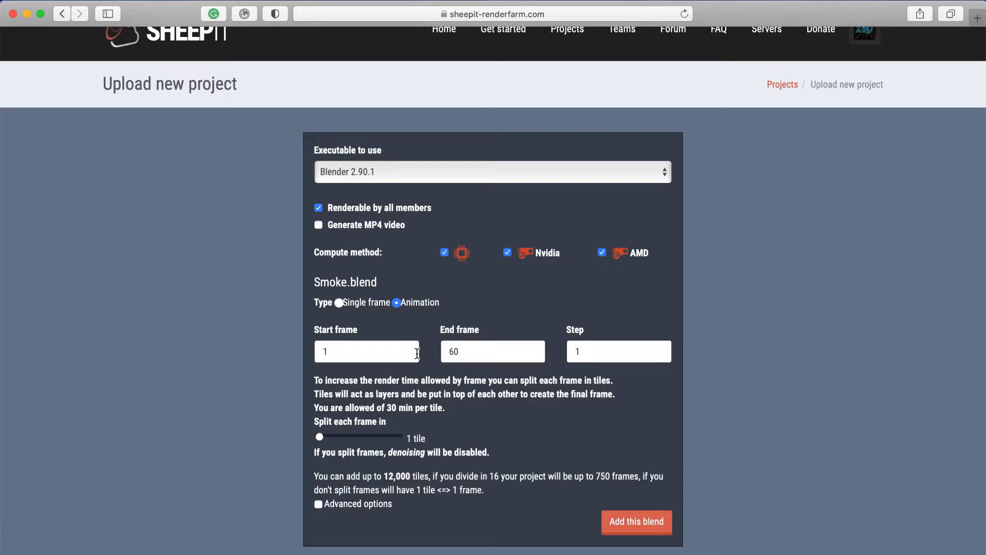
mouse_move(338, 438)
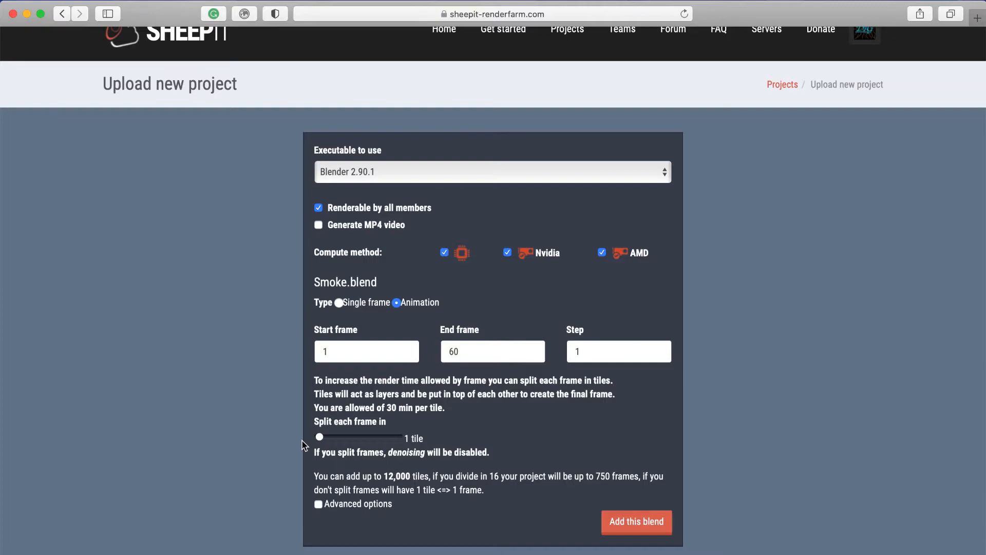
mouse_move(573, 522)
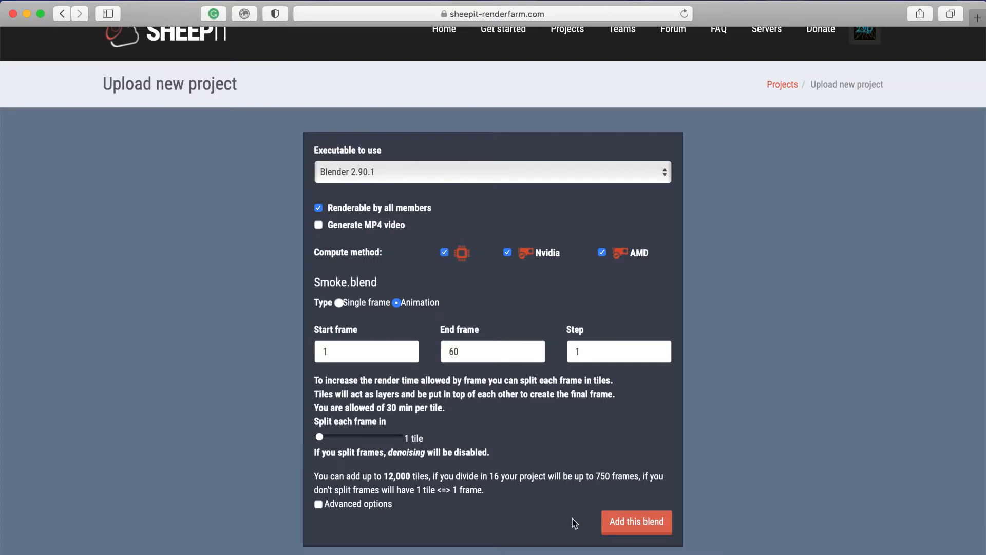
click(318, 501)
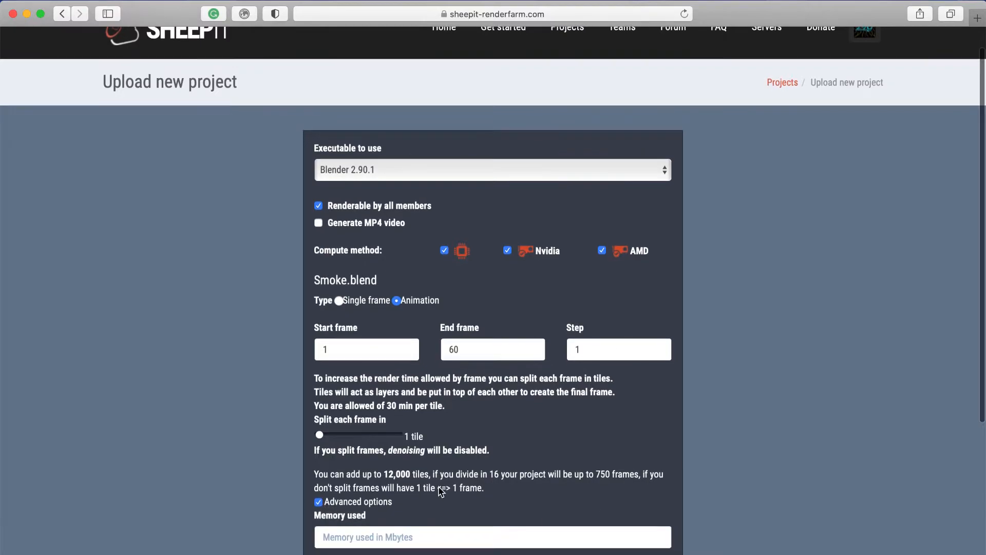
scroll(down, 3)
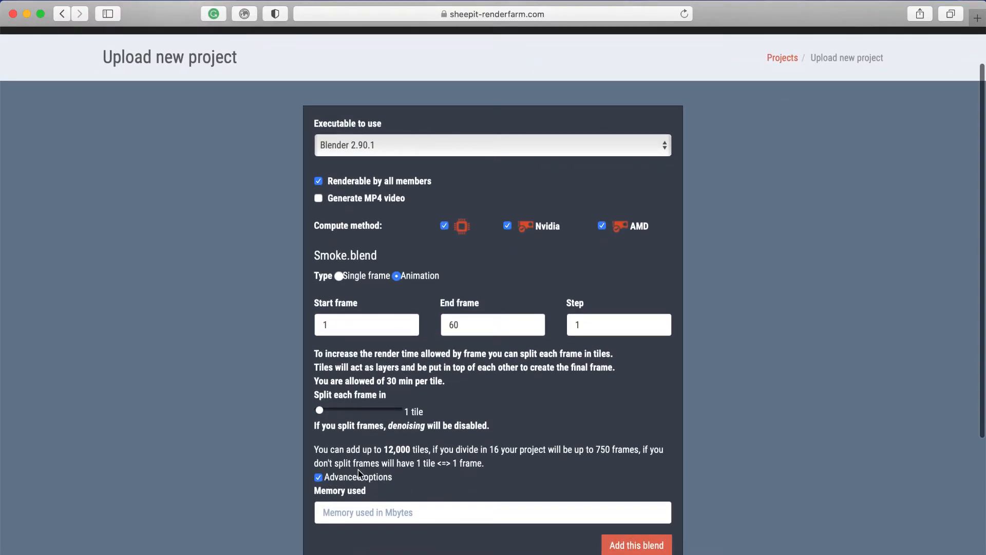
mouse_move(349, 481)
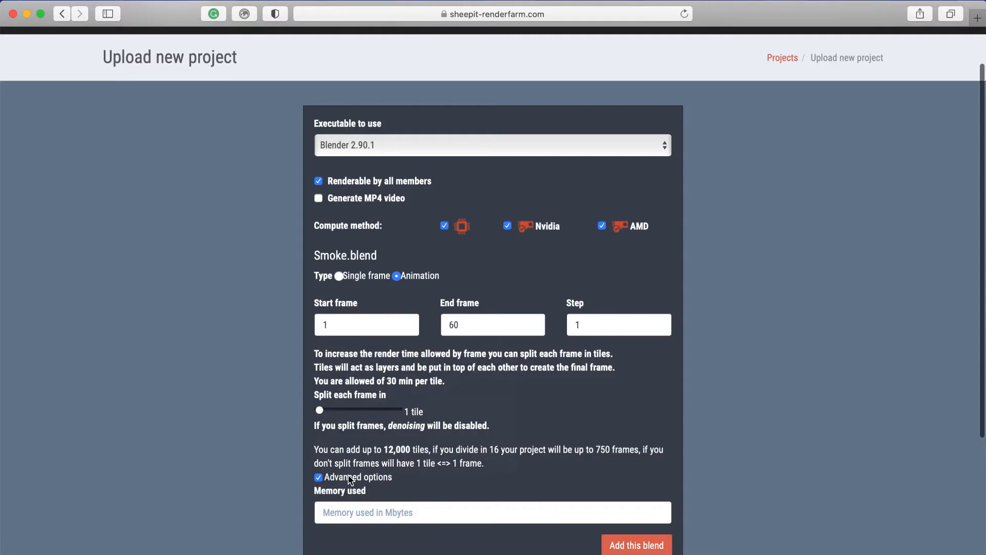
mouse_move(353, 502)
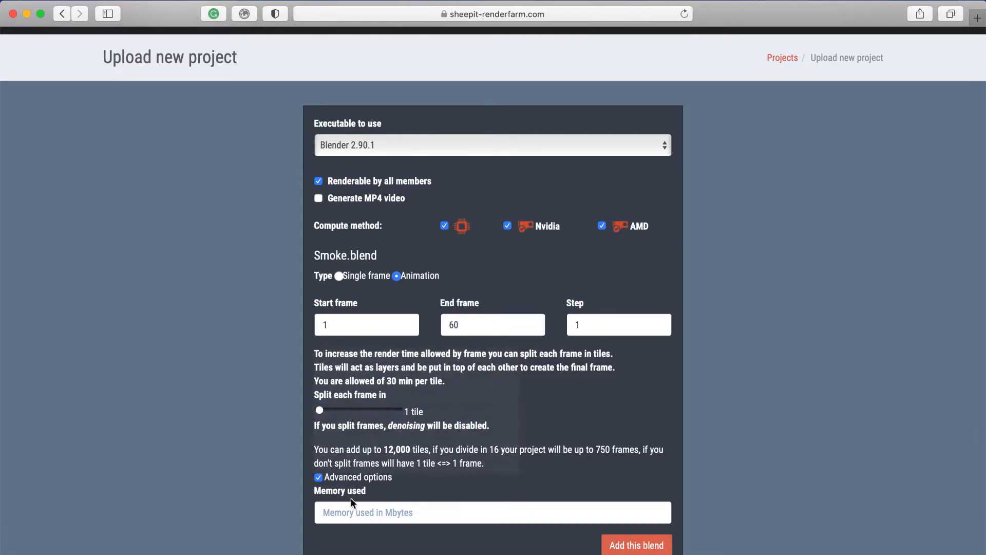
mouse_move(353, 492)
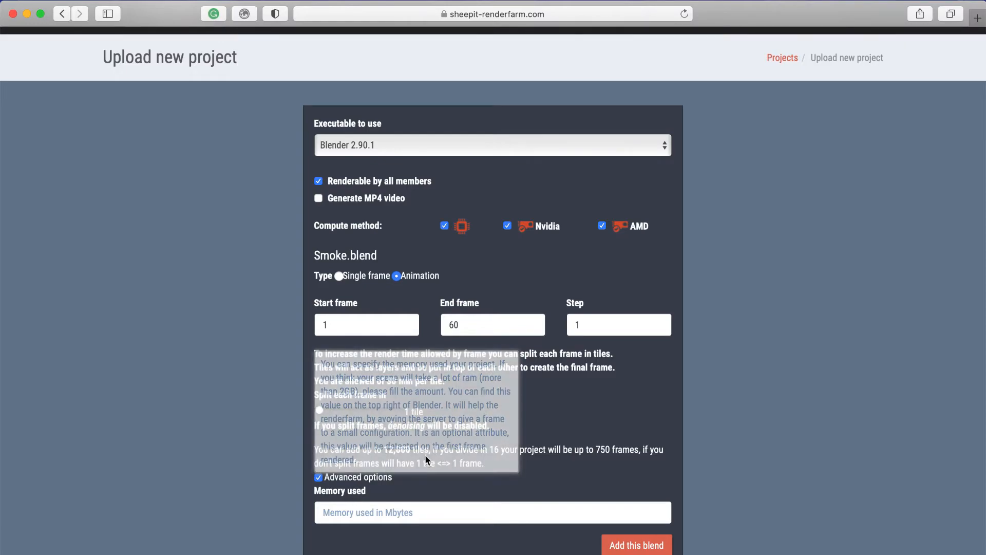
click(319, 477)
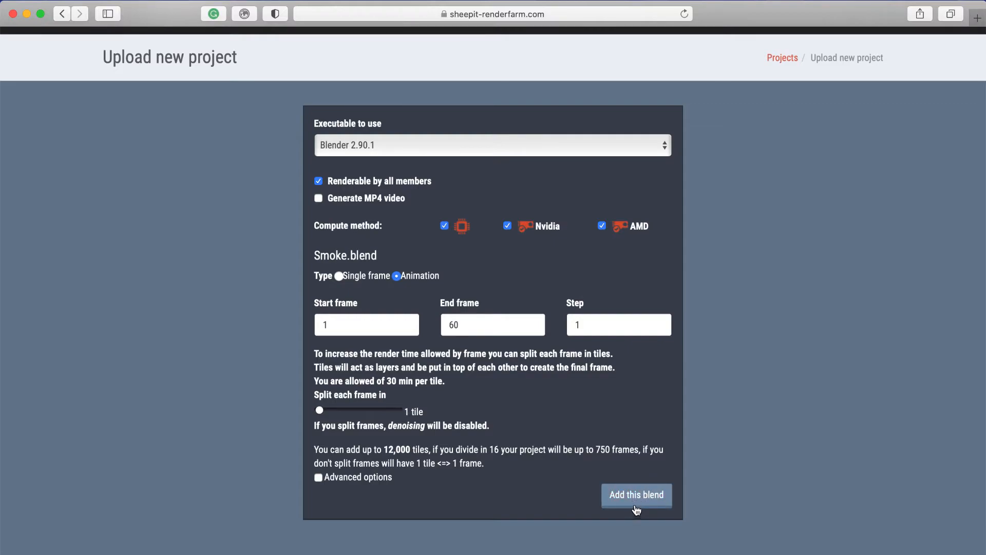
Add Smoke.blend as a 60-frame project and review its Administration settings, waiting at 0/60.
click(636, 494)
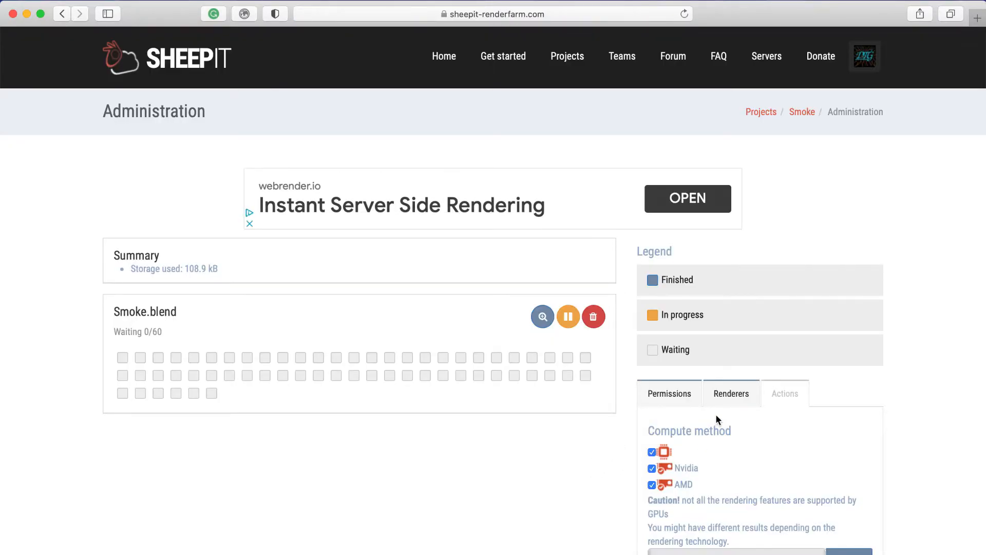
mouse_move(697, 503)
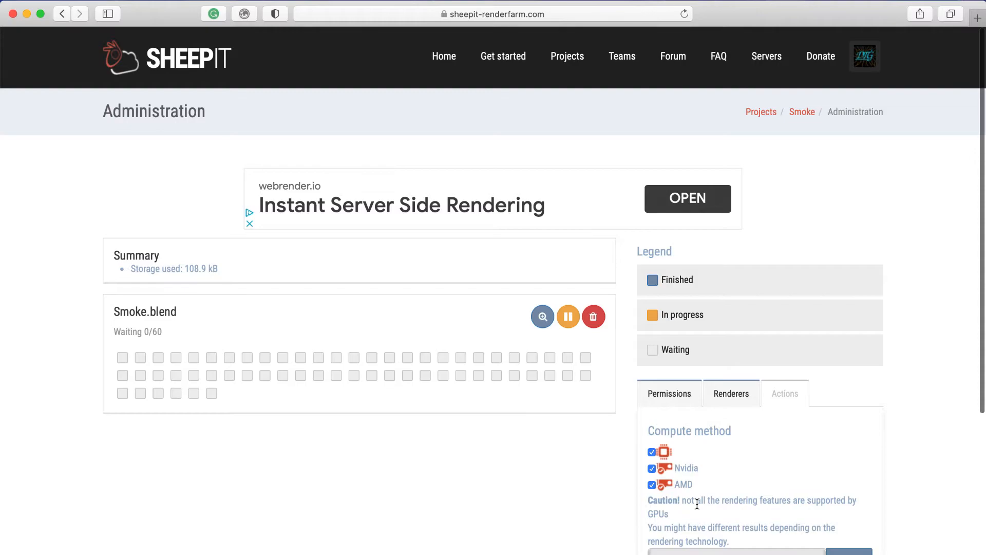
scroll(down, 3)
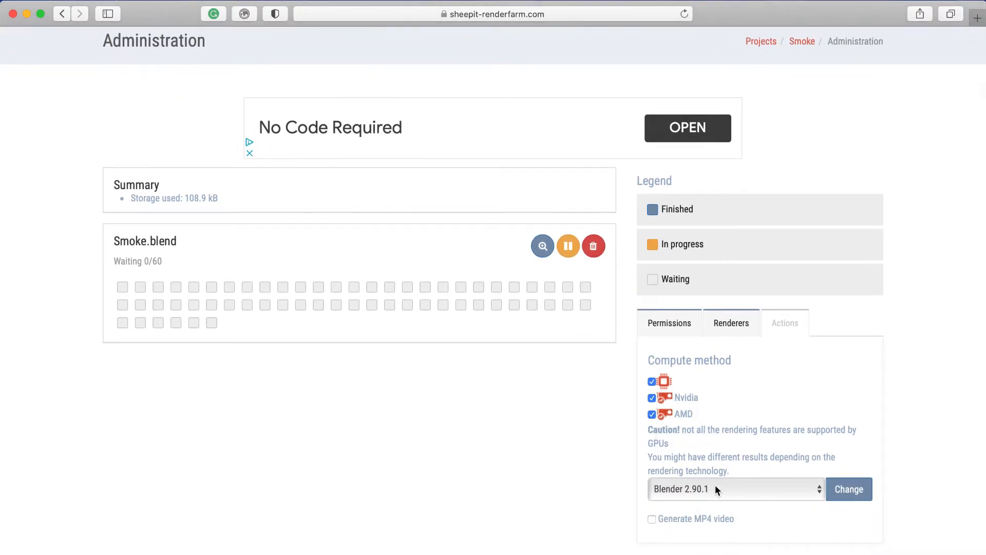
mouse_move(760, 475)
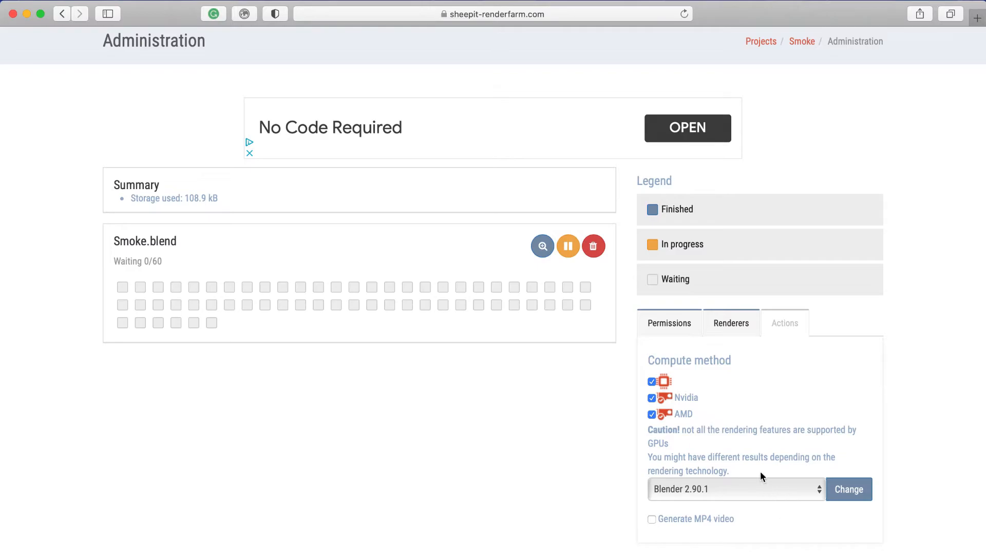
mouse_move(675, 378)
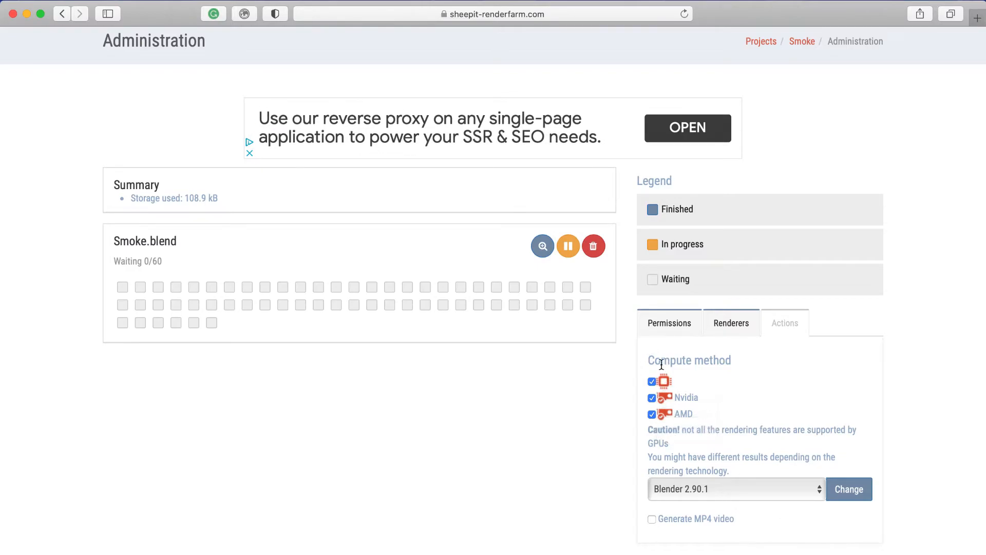
mouse_move(658, 528)
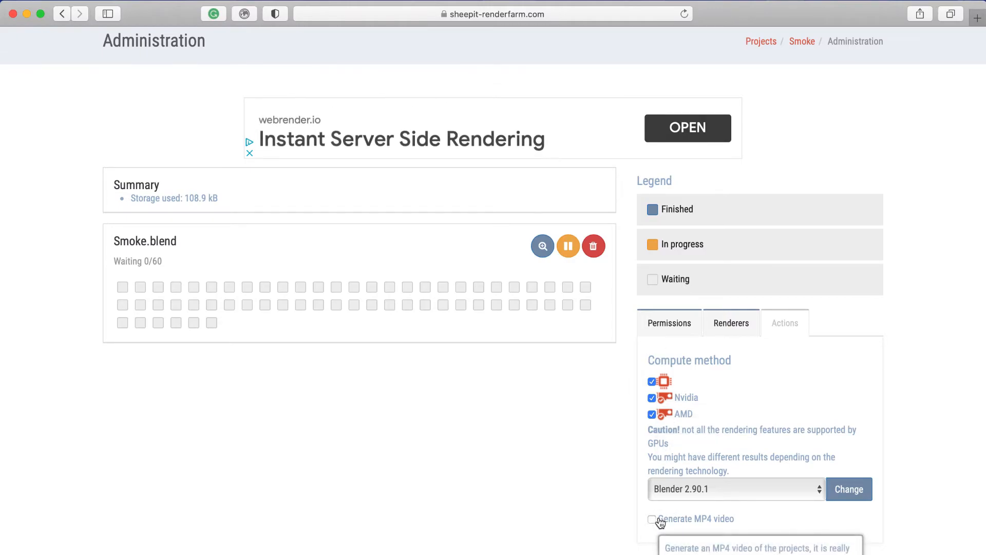
scroll(up, 3)
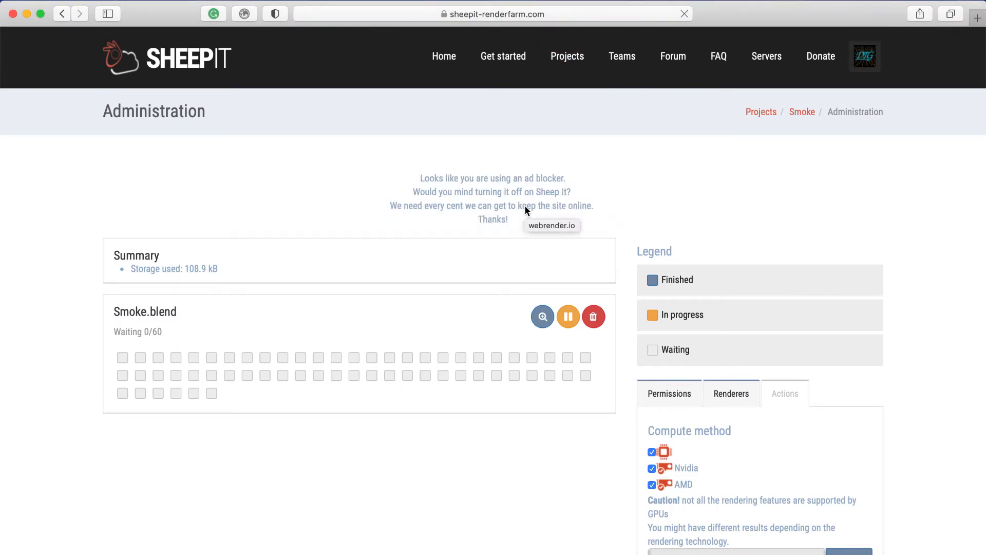
click(684, 13)
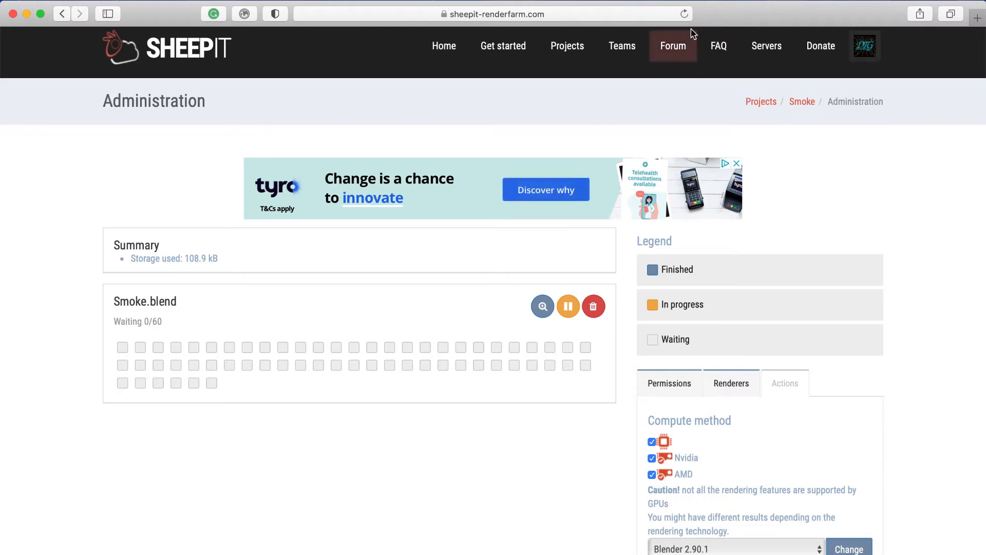
click(683, 13)
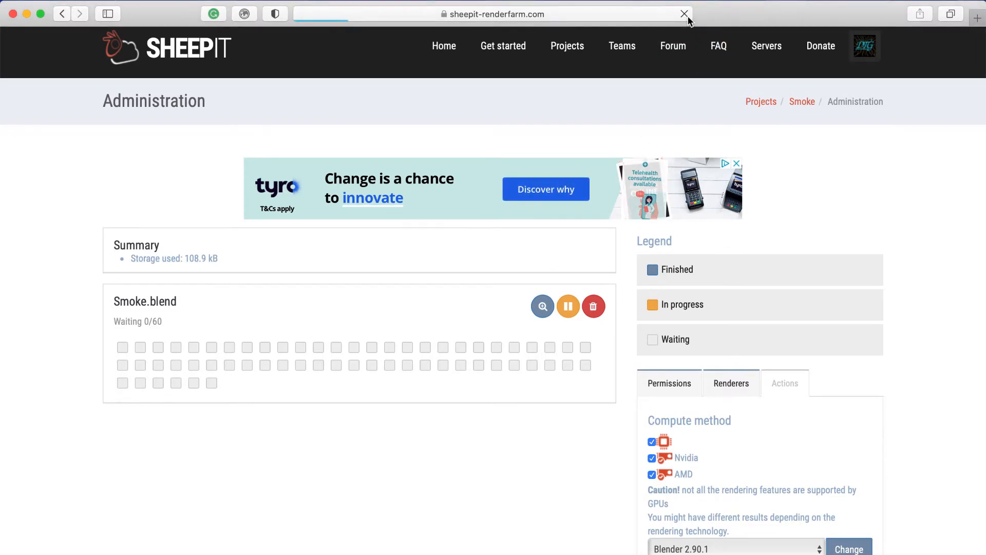
click(684, 13)
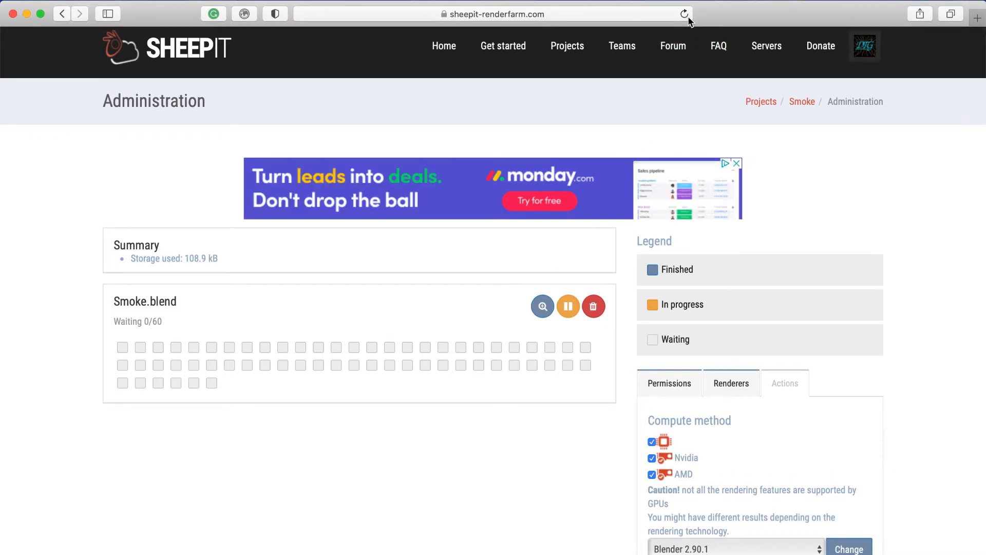
mouse_move(864, 45)
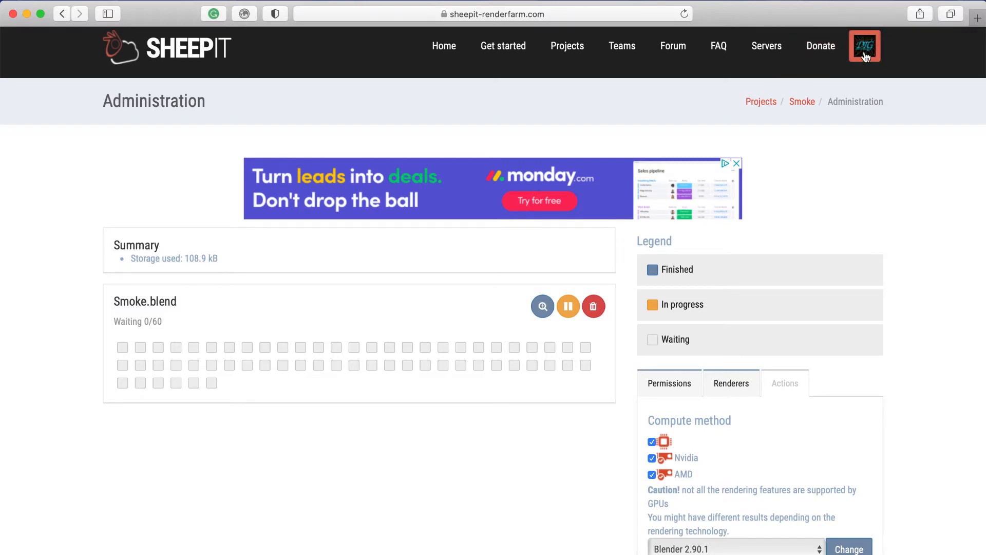
mouse_move(602, 383)
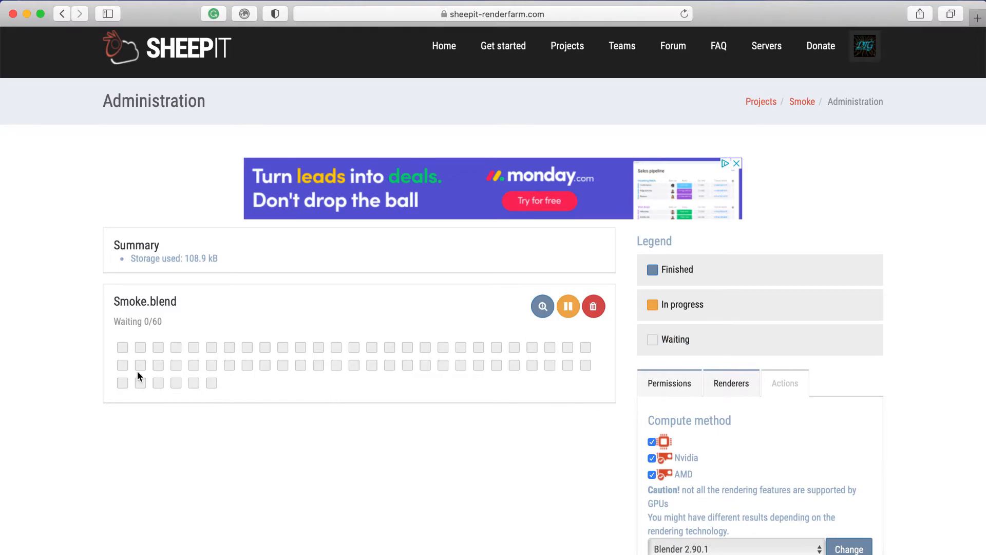
mouse_move(595, 362)
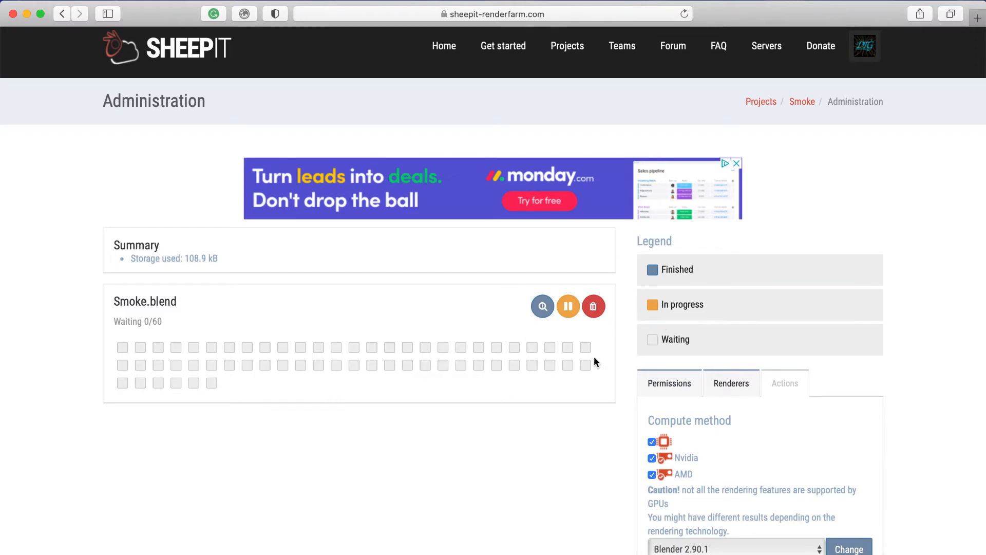
mouse_move(497, 367)
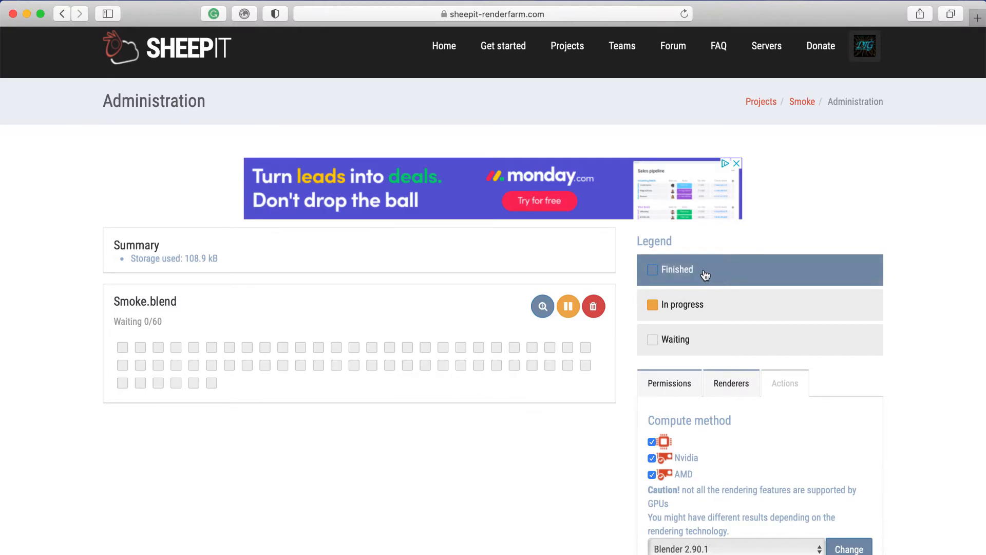
click(684, 14)
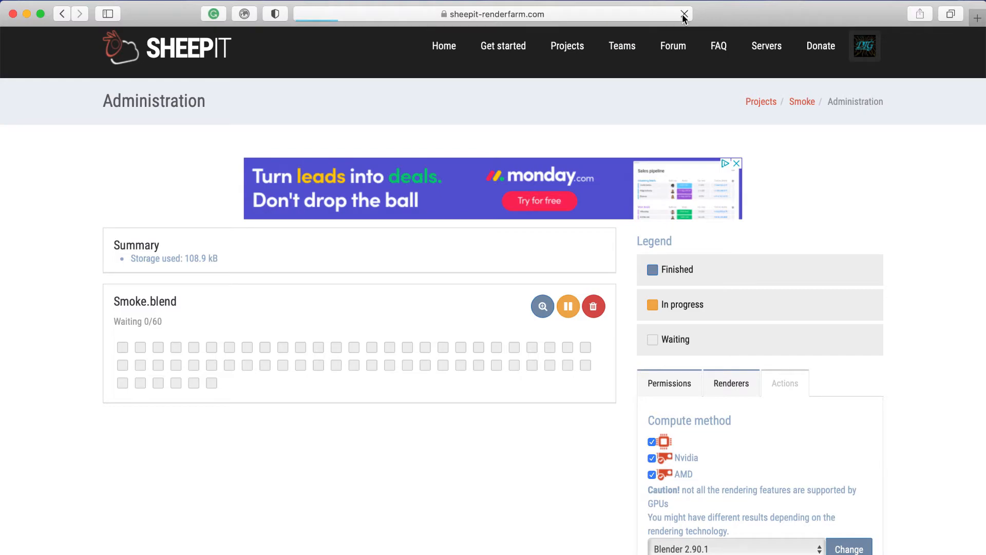
mouse_move(537, 239)
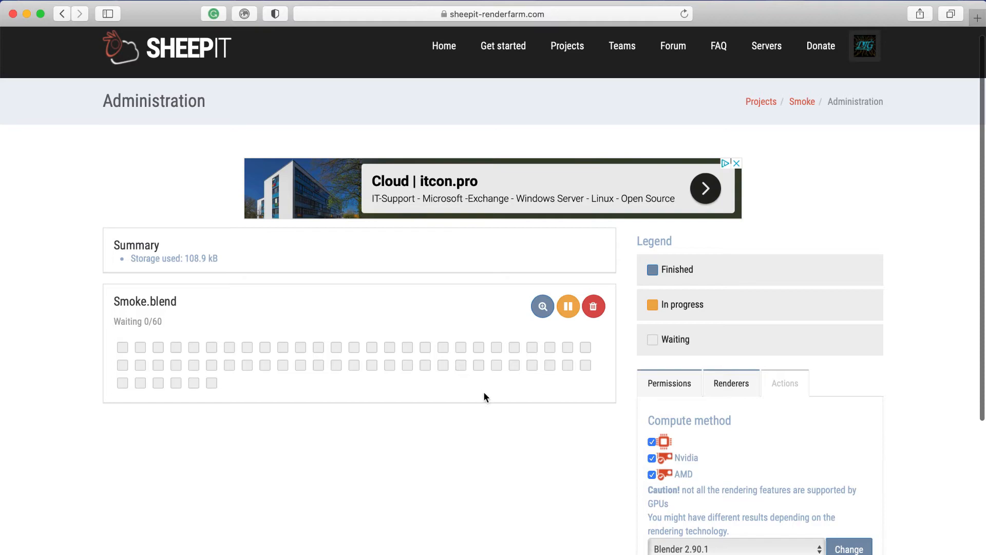
mouse_move(844, 124)
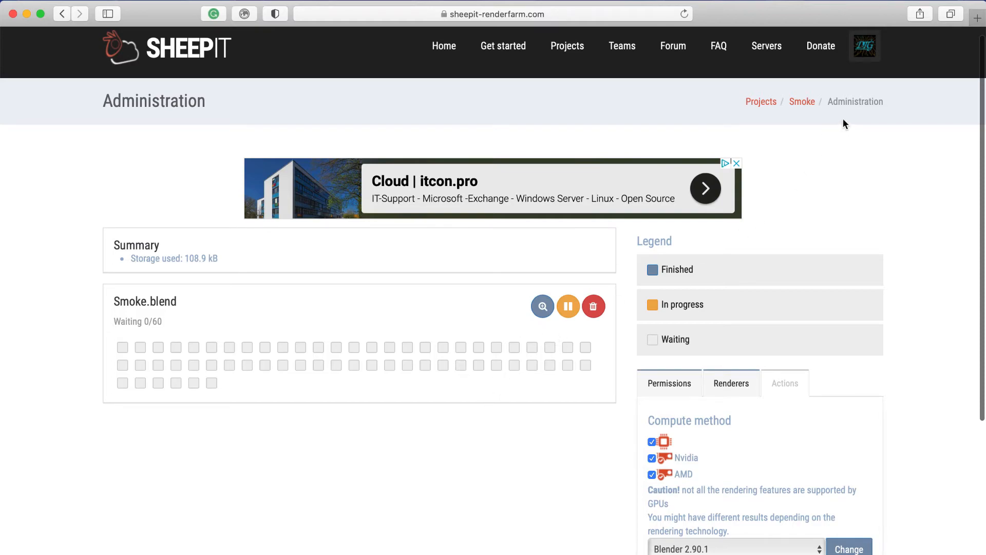
click(864, 45)
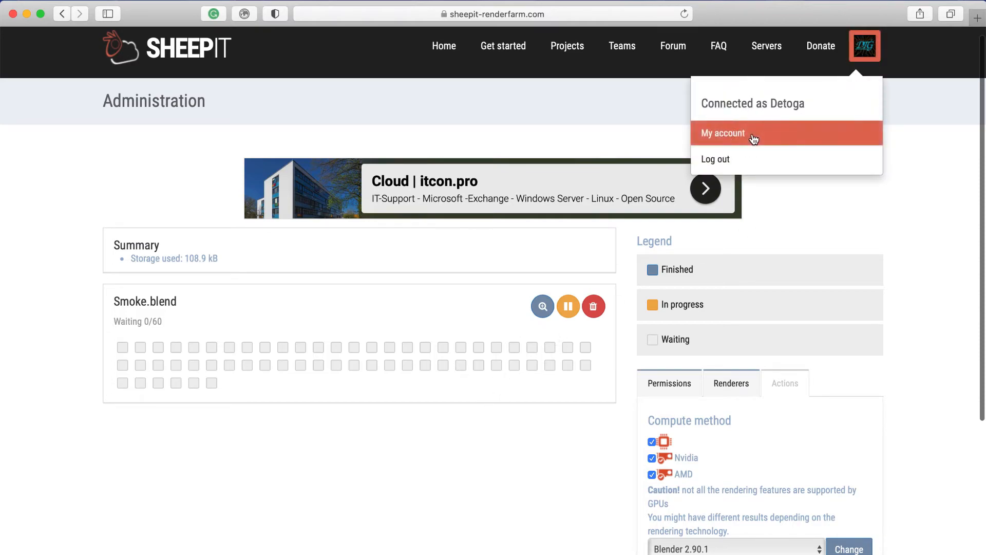
click(722, 133)
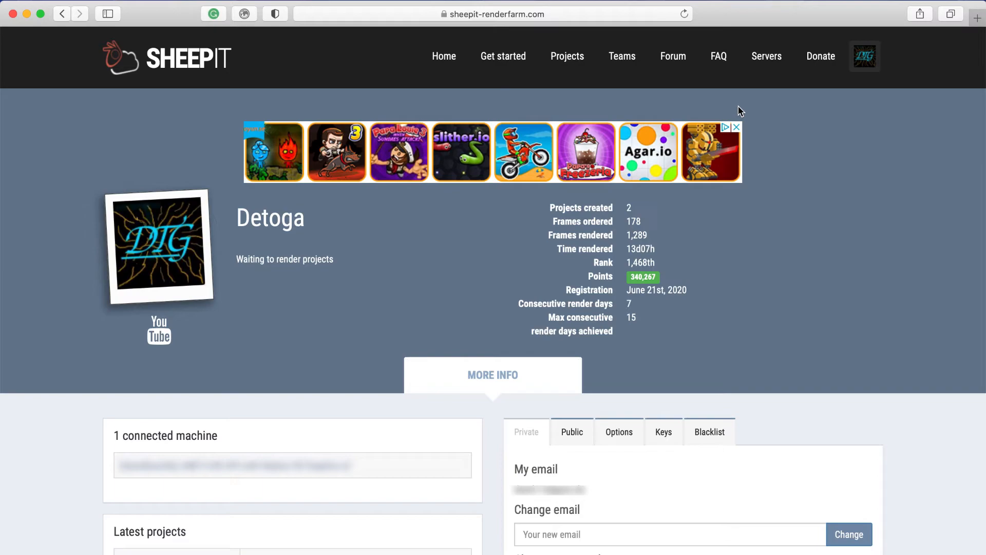
scroll(down, 3)
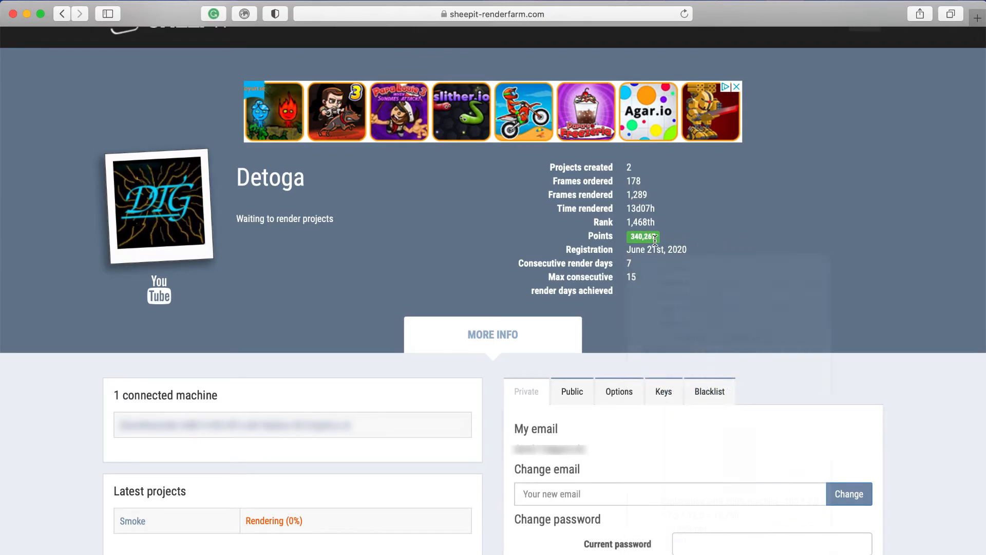
mouse_move(721, 235)
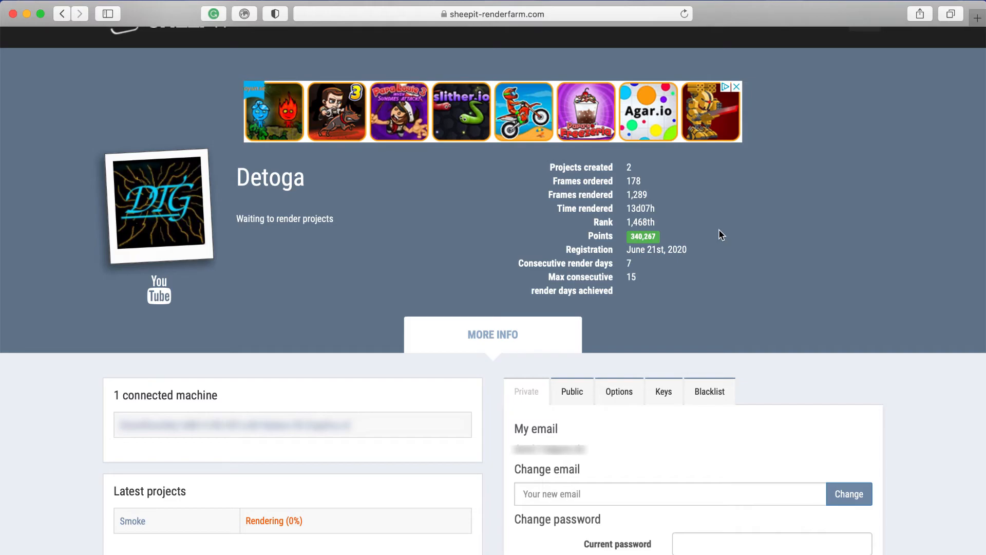
mouse_move(714, 246)
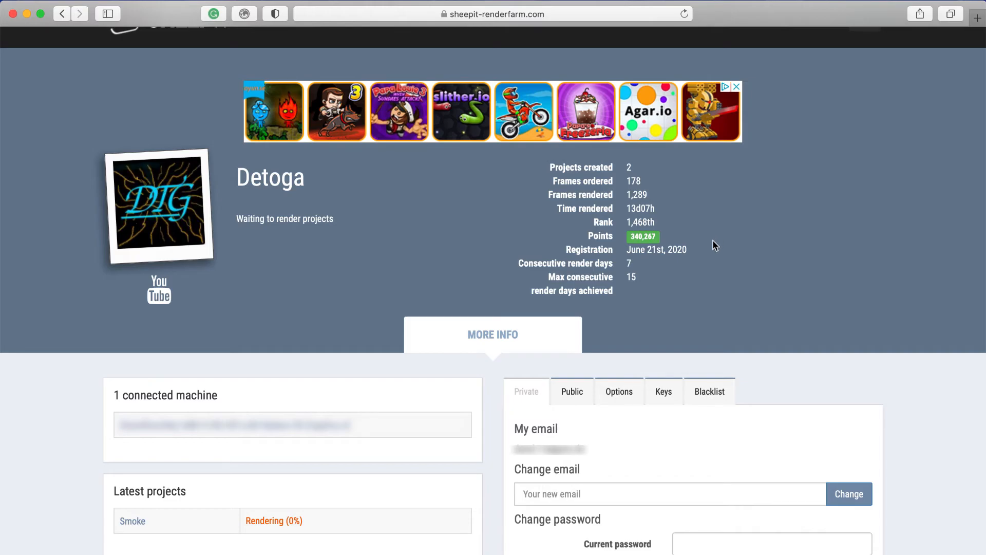
scroll(up, 3)
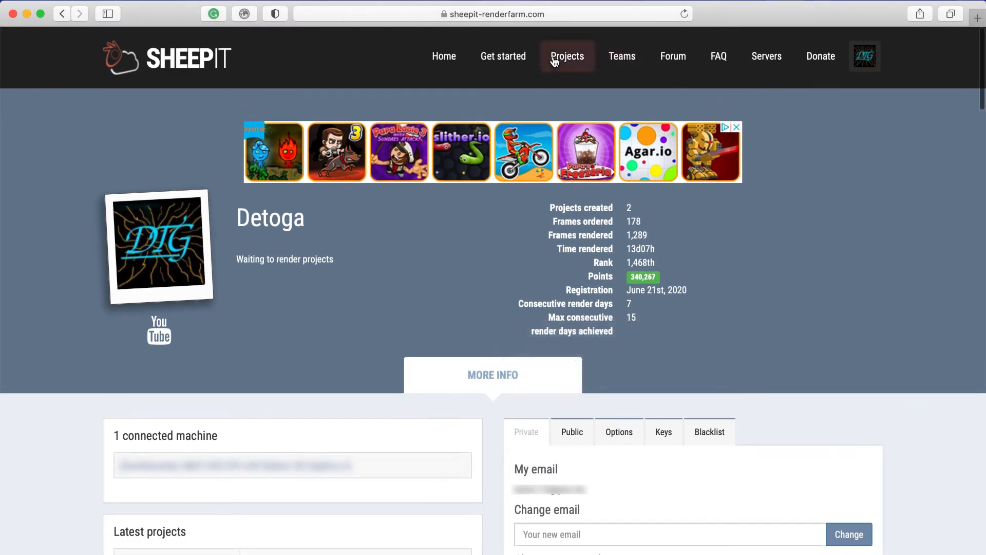
mouse_move(579, 116)
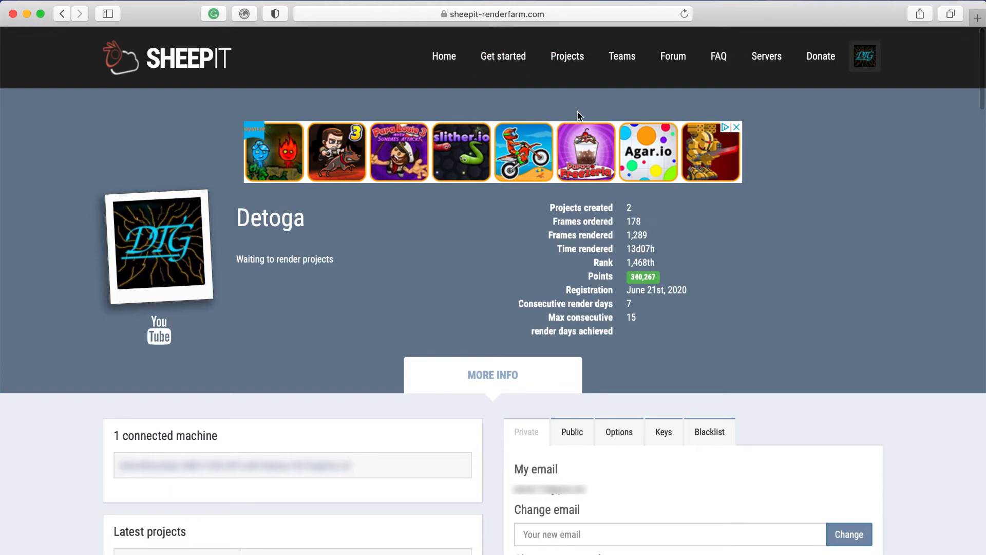
mouse_move(581, 75)
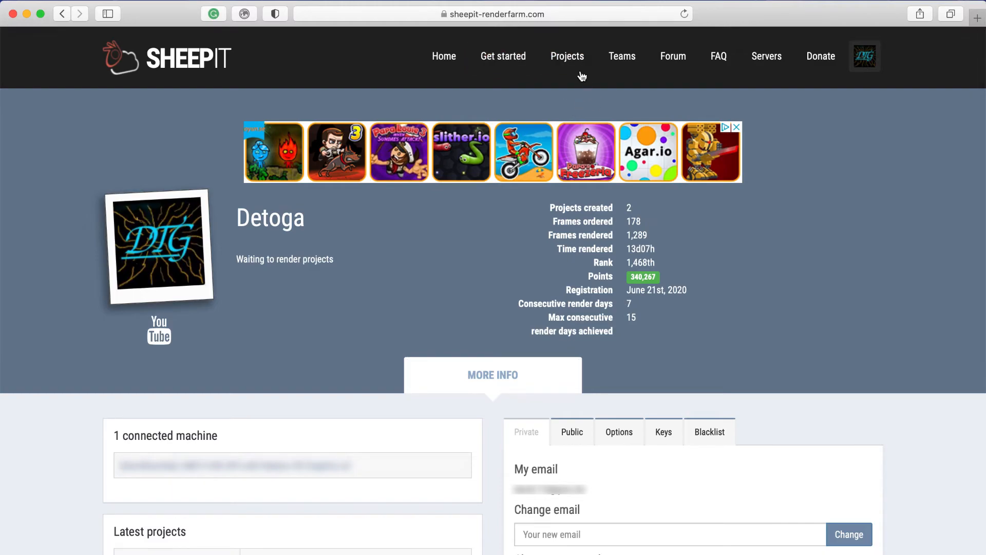
Locate Smoke by Detoga in the Active projects list at 2 of 60 frames and go to its page.
click(567, 55)
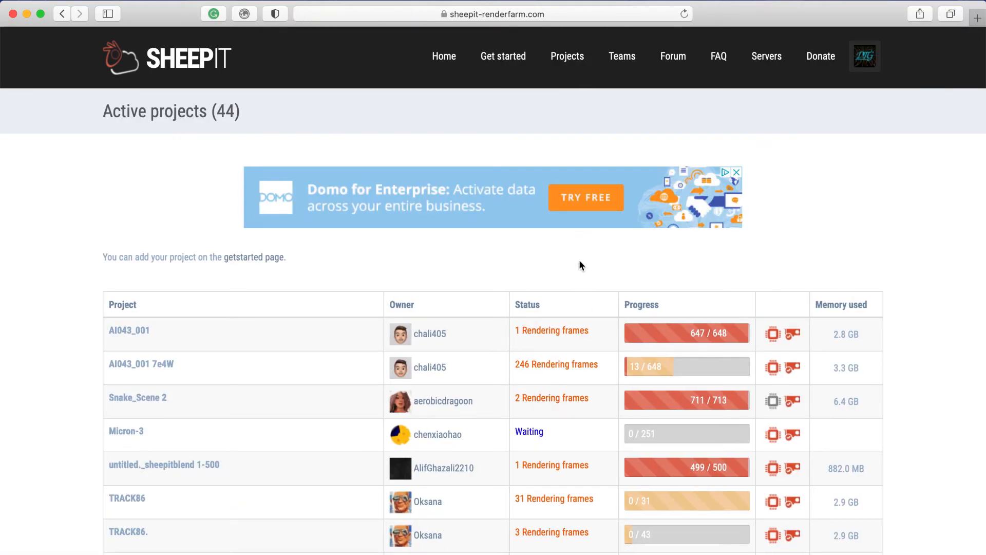
scroll(down, 3)
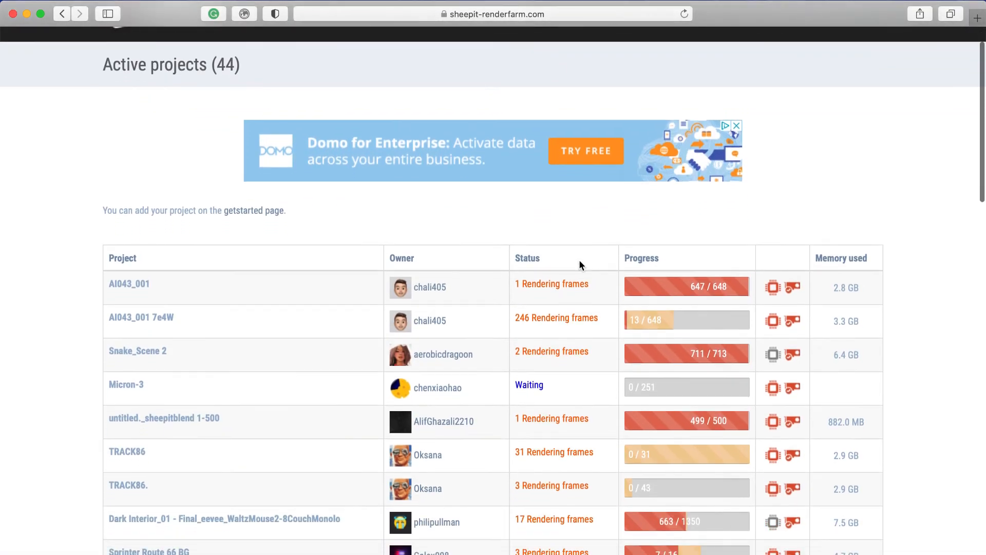
scroll(down, 3)
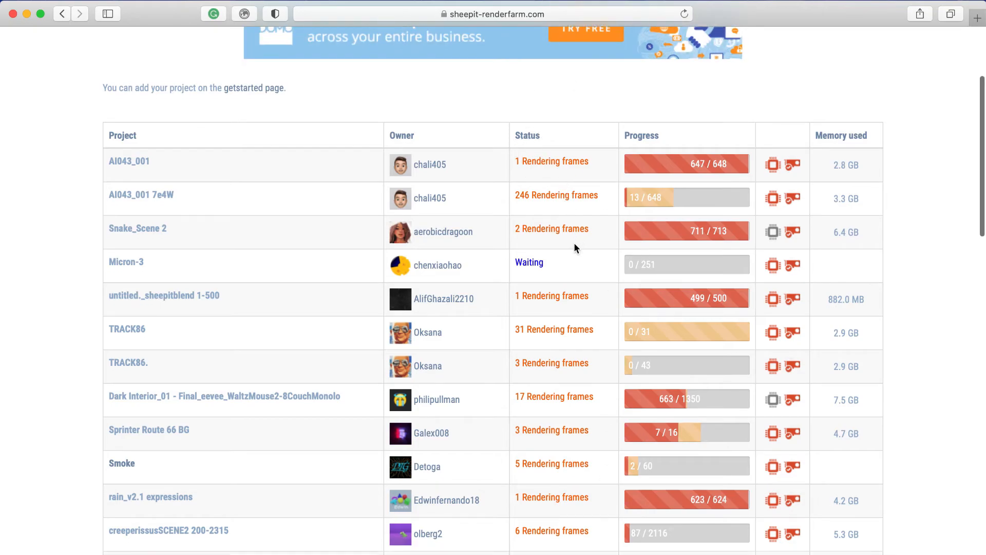
scroll(down, 3)
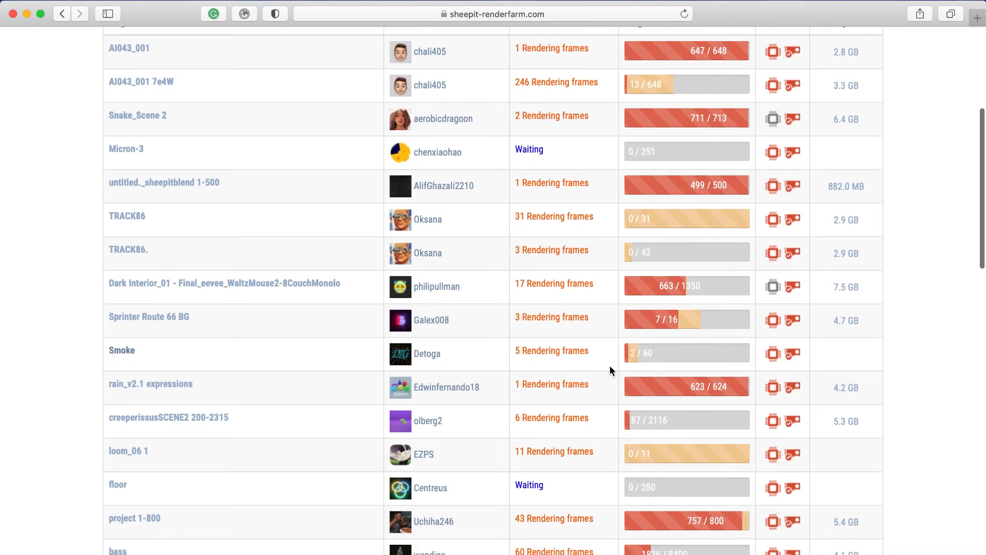
mouse_move(660, 354)
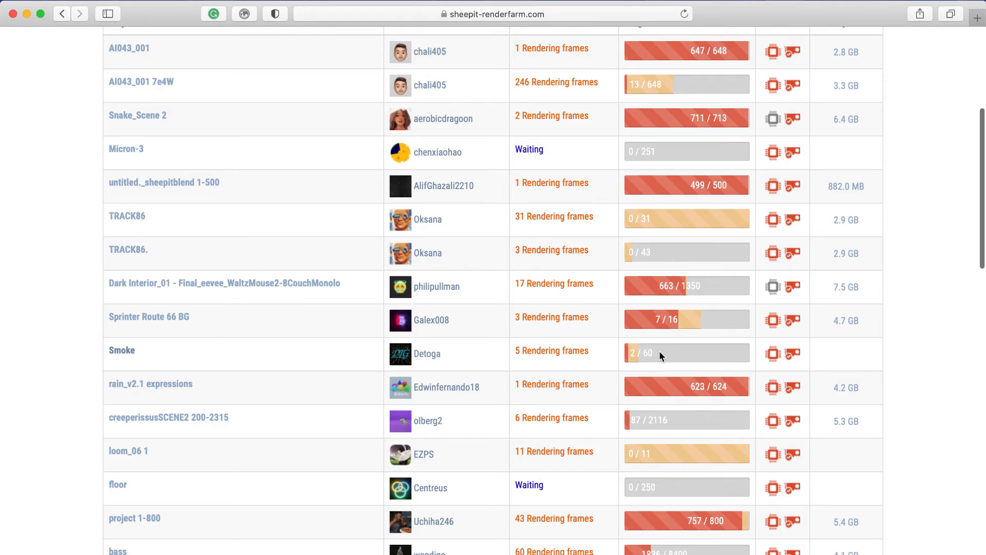
mouse_move(580, 380)
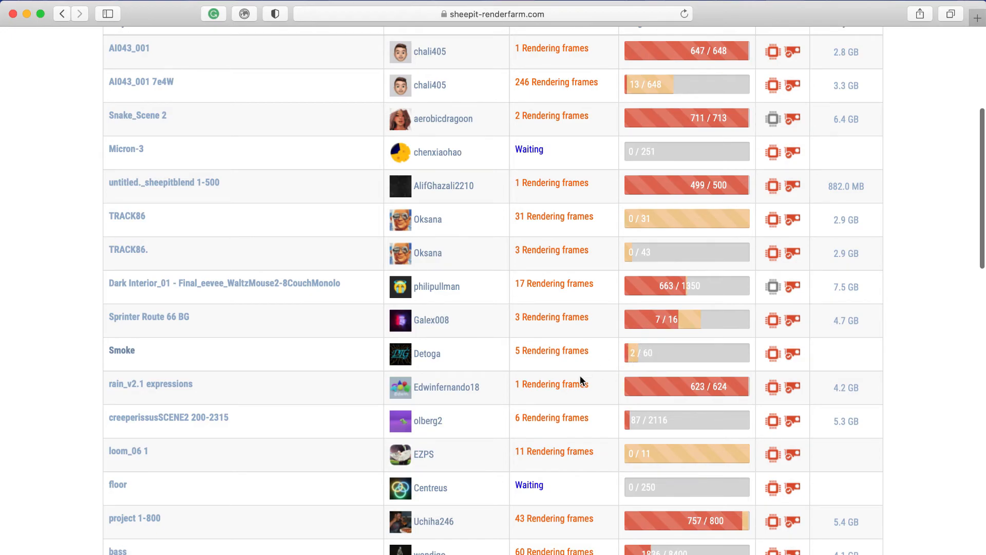
mouse_move(643, 364)
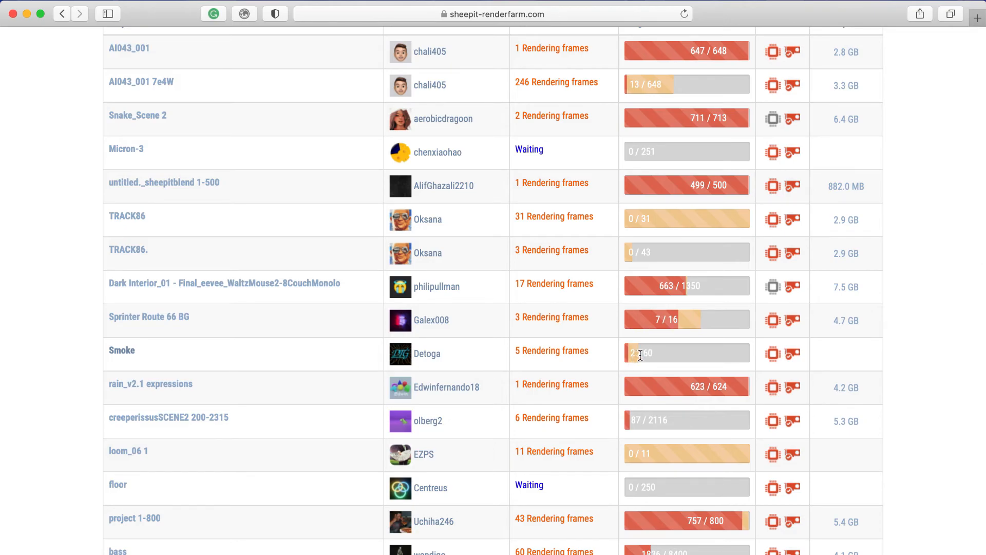
click(122, 349)
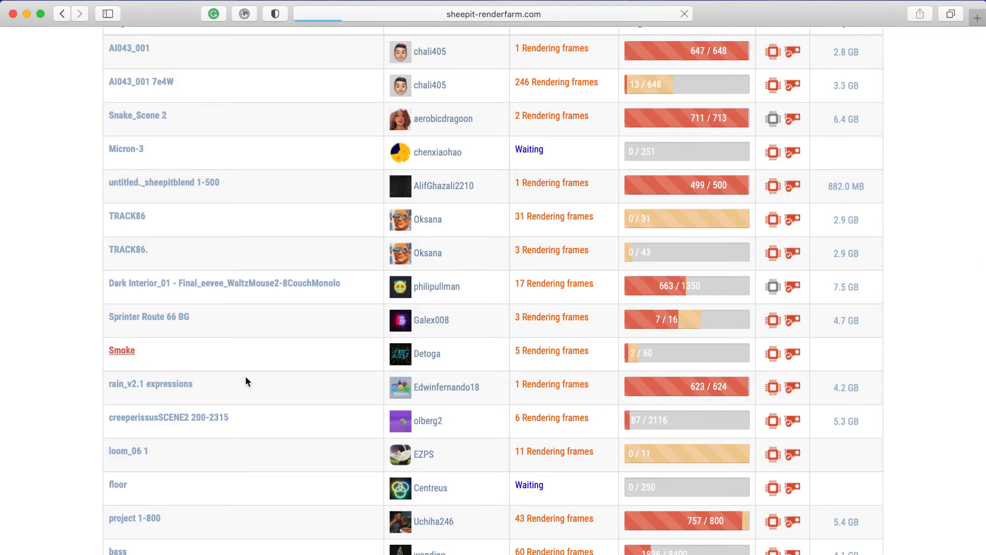
Watch Smoke reach 55 of 60 frames, then switch to the fully rendered reference_machine project.
click(121, 350)
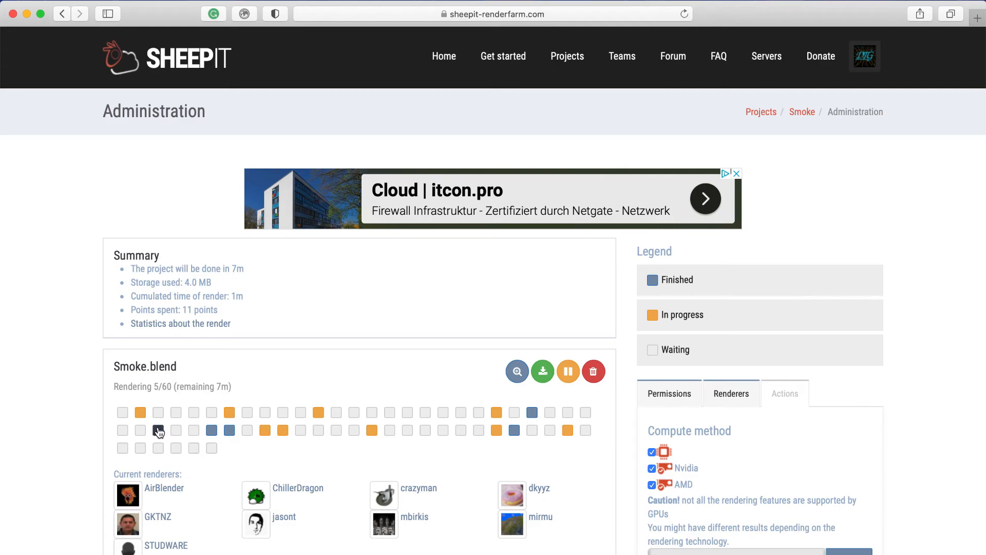
mouse_move(157, 430)
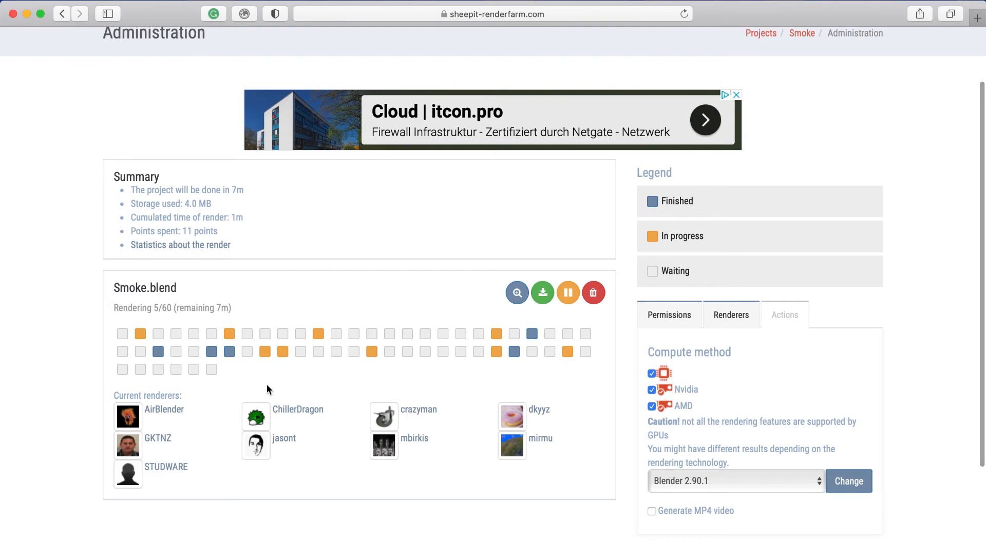
mouse_move(228, 331)
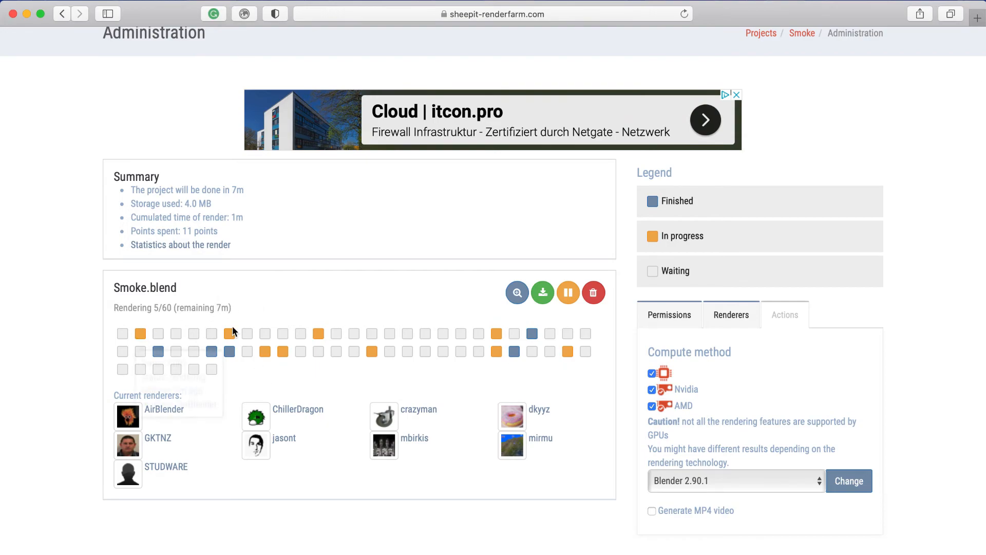
mouse_move(211, 313)
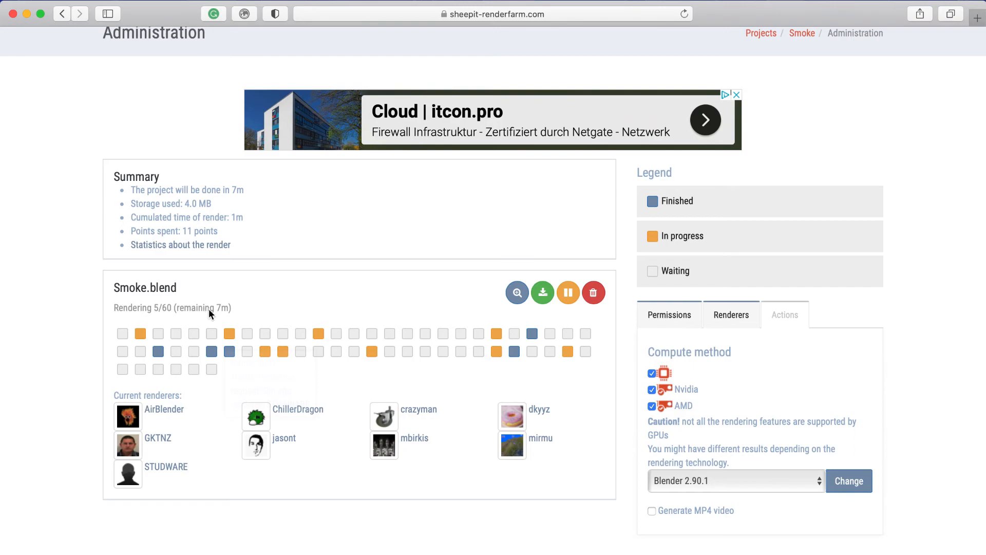
mouse_move(226, 391)
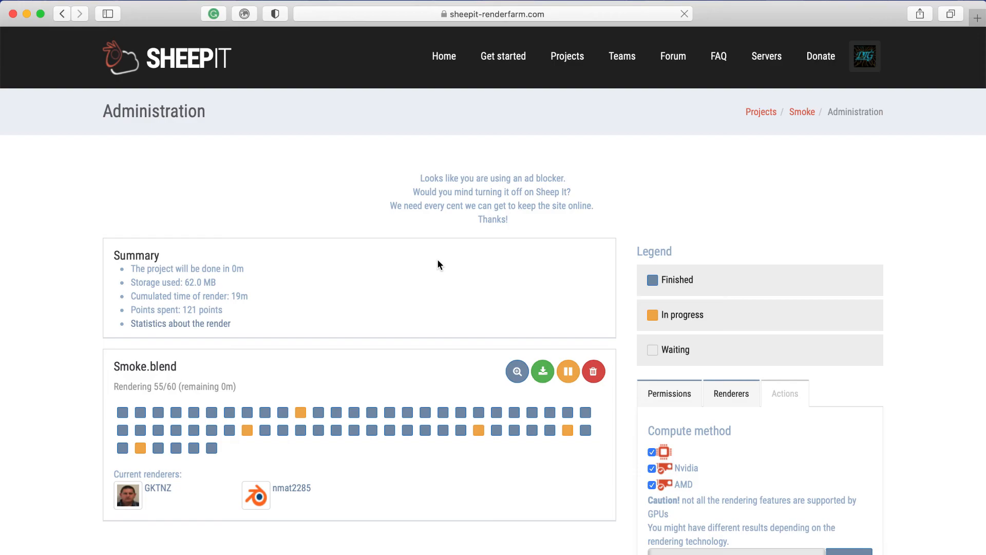
click(180, 323)
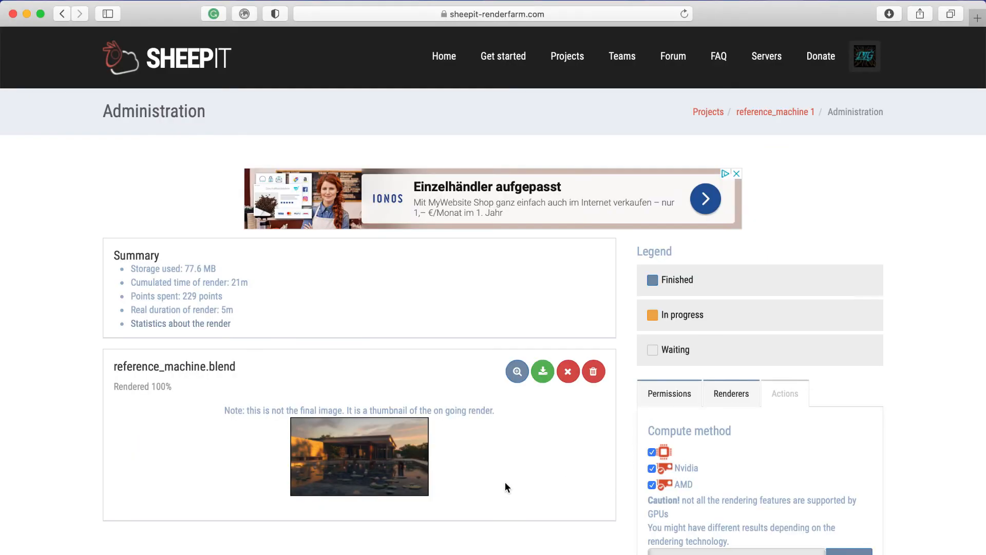
mouse_move(575, 407)
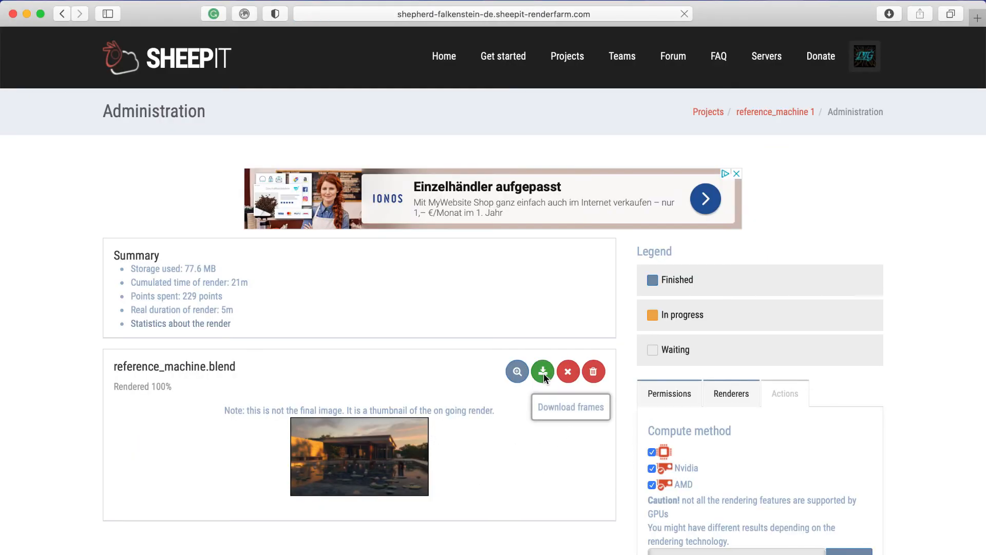
Download the rendered frames and view 0001.jpg, the poolside house at sunset.
click(541, 371)
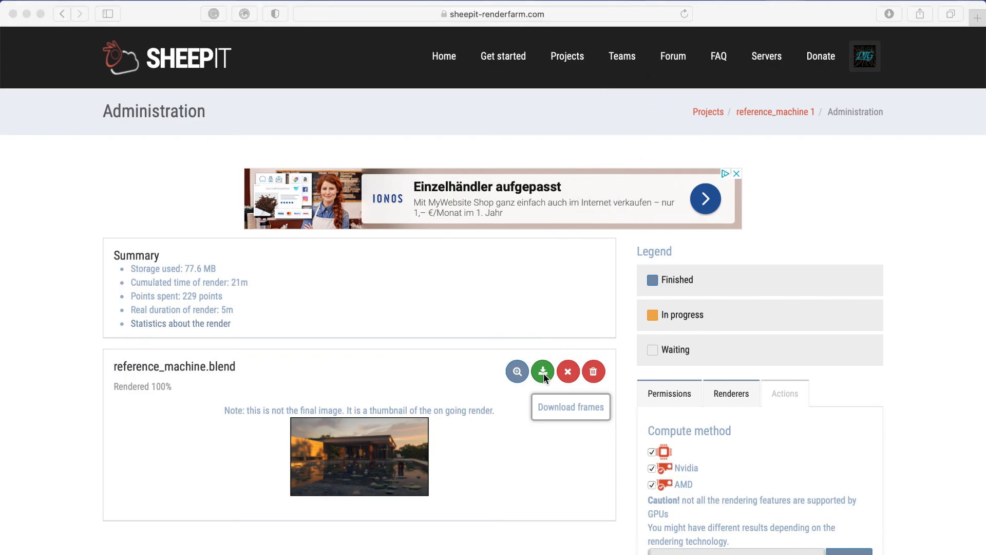
click(541, 371)
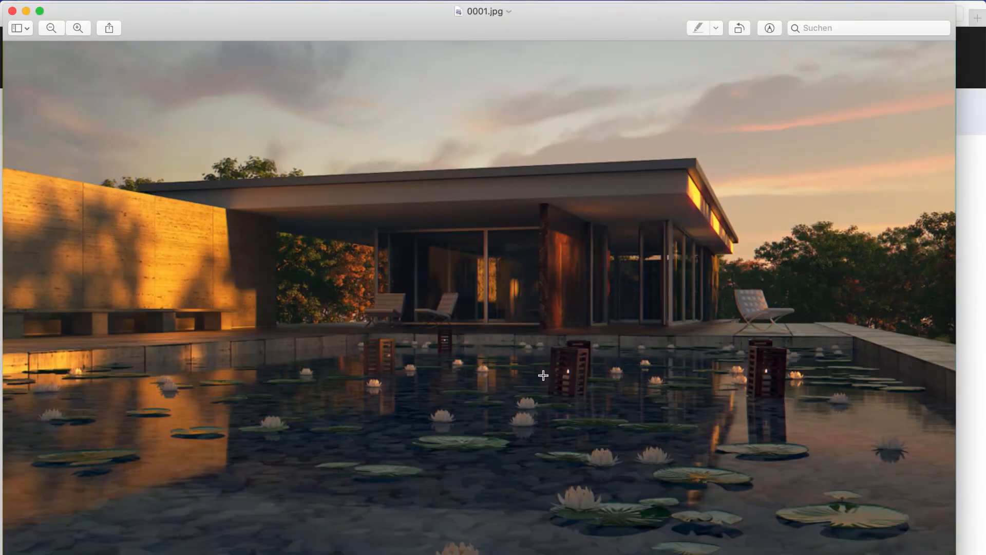